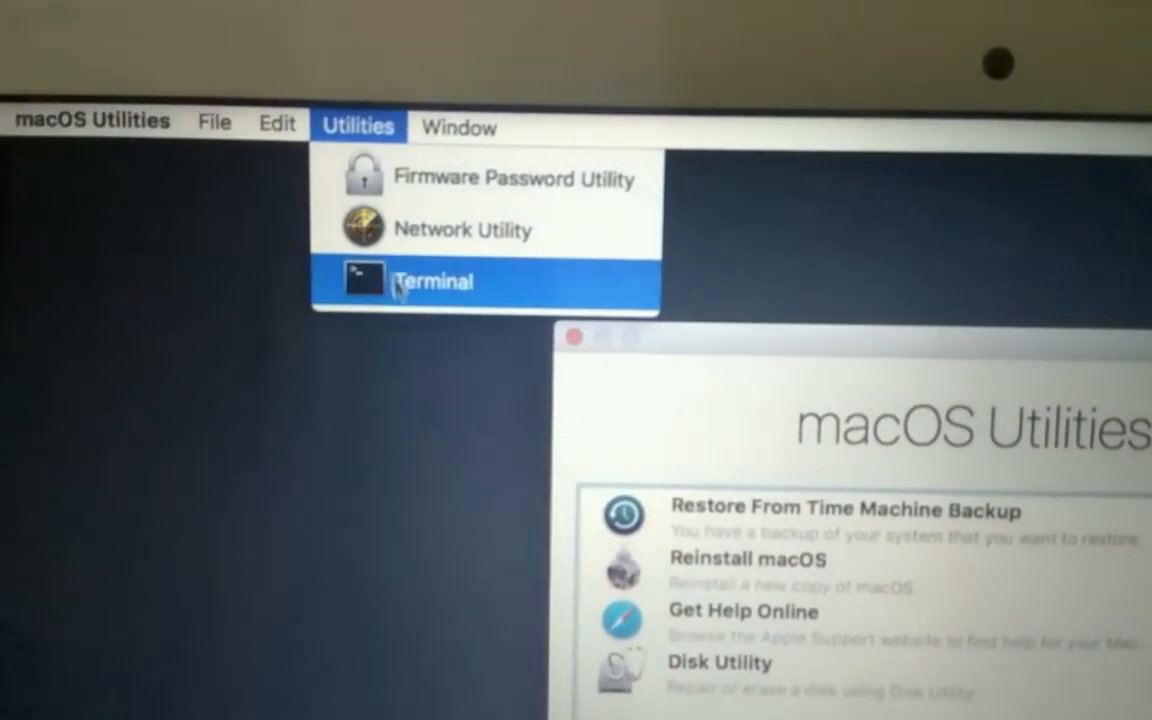
Start a Terminal window from the Recovery Utilities menu.
left_click(432, 280)
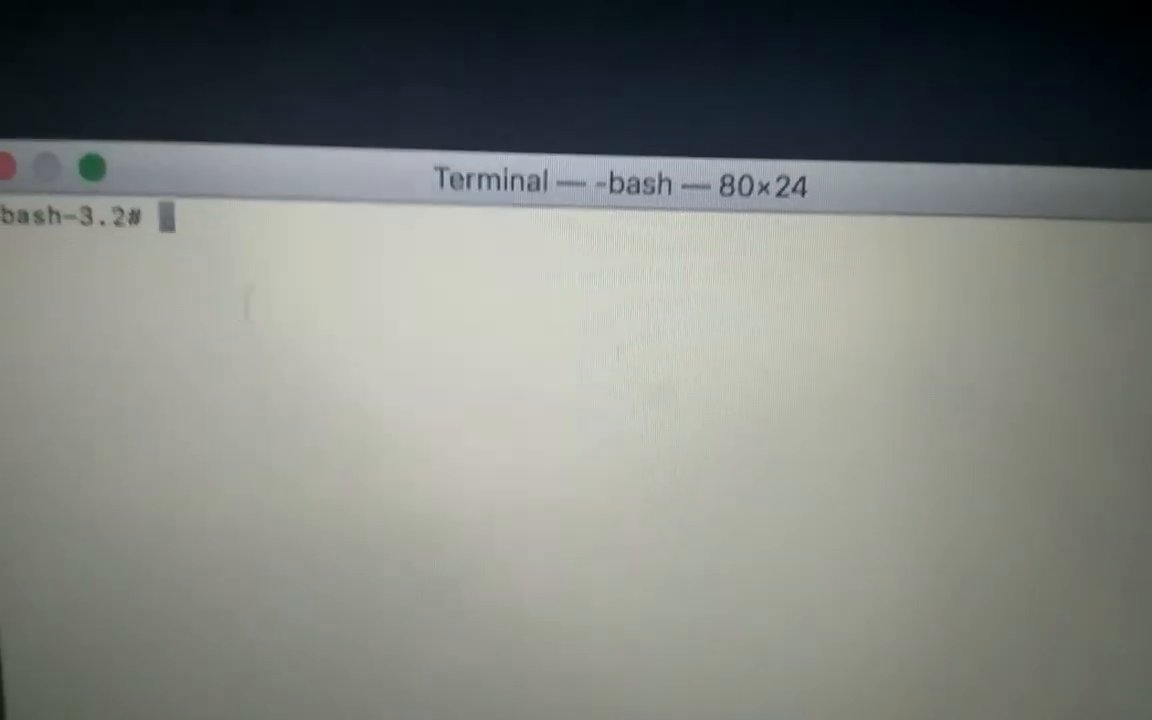
Enter the command csrutil disable; reboot at the root prompt.
type("csrut")
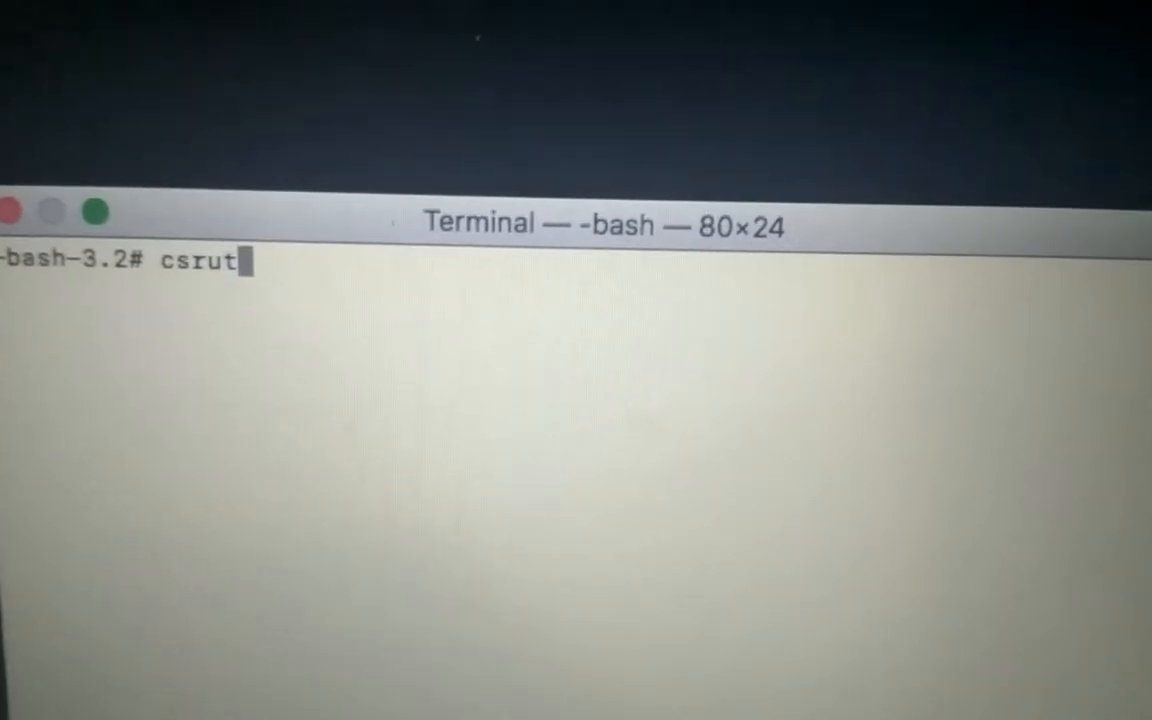
type("il di")
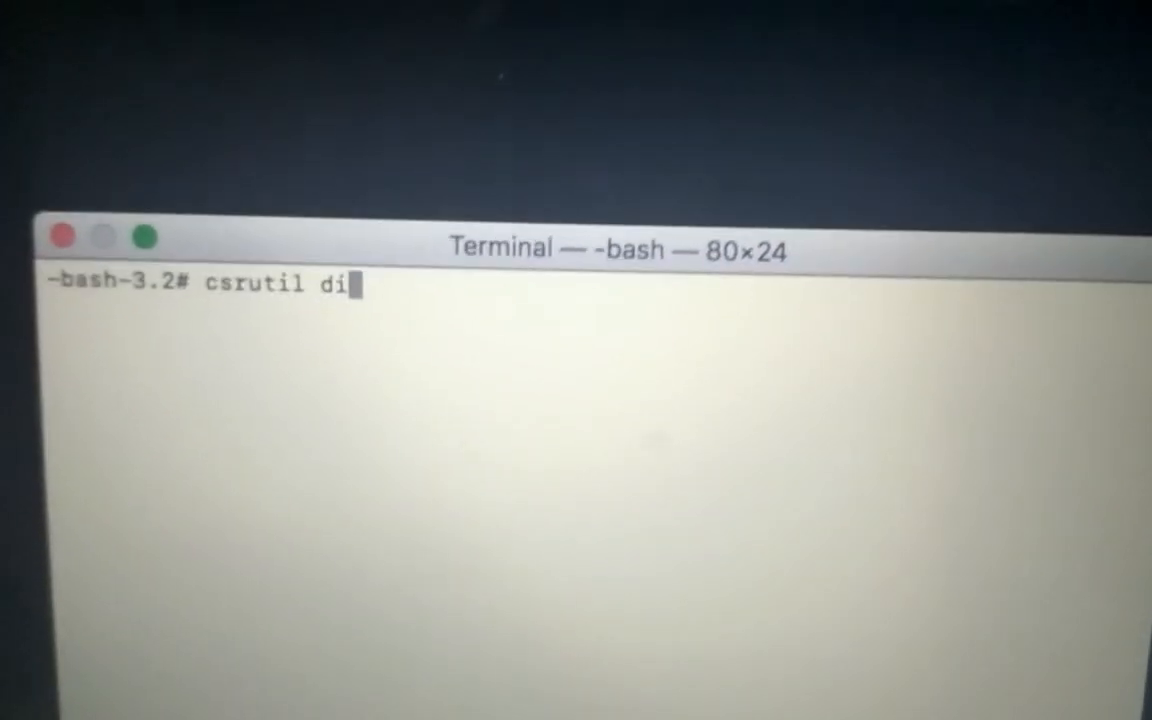
type("sable;")
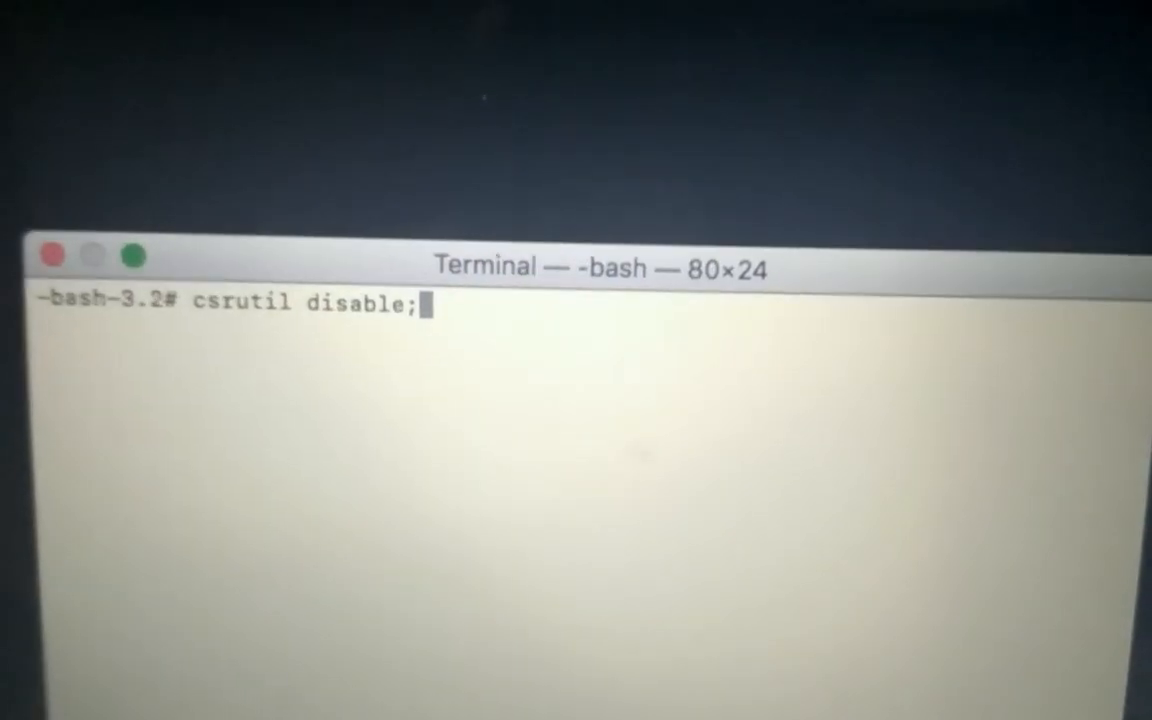
type("re")
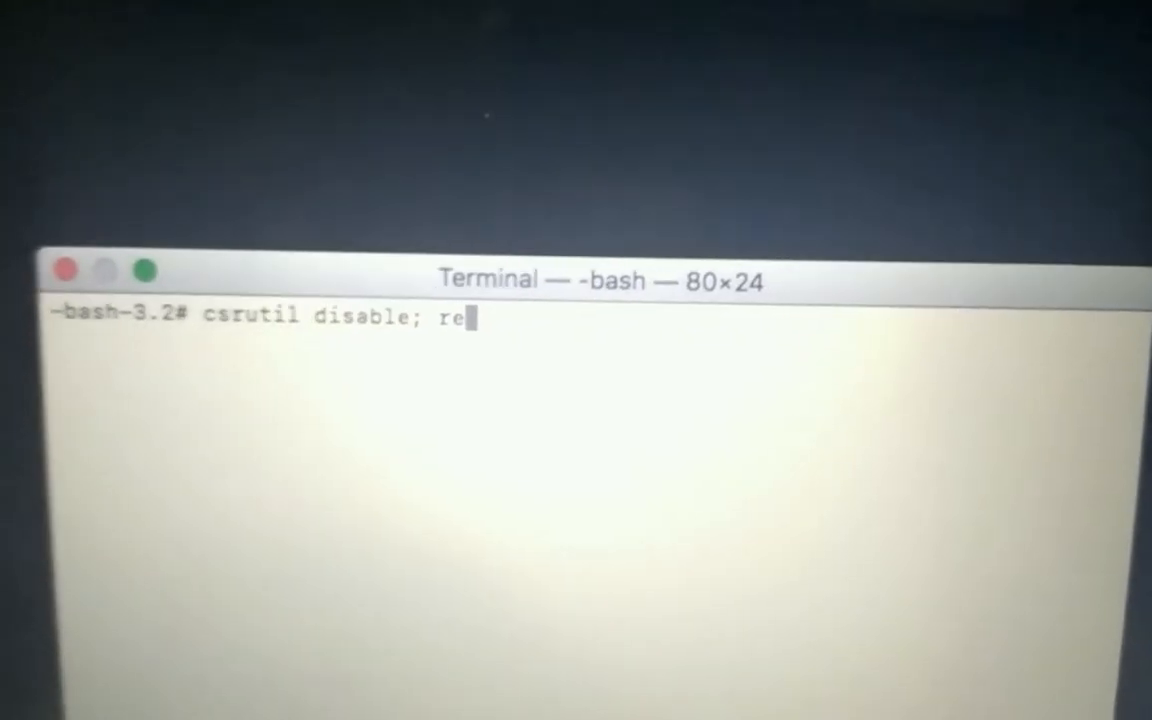
type("boot")
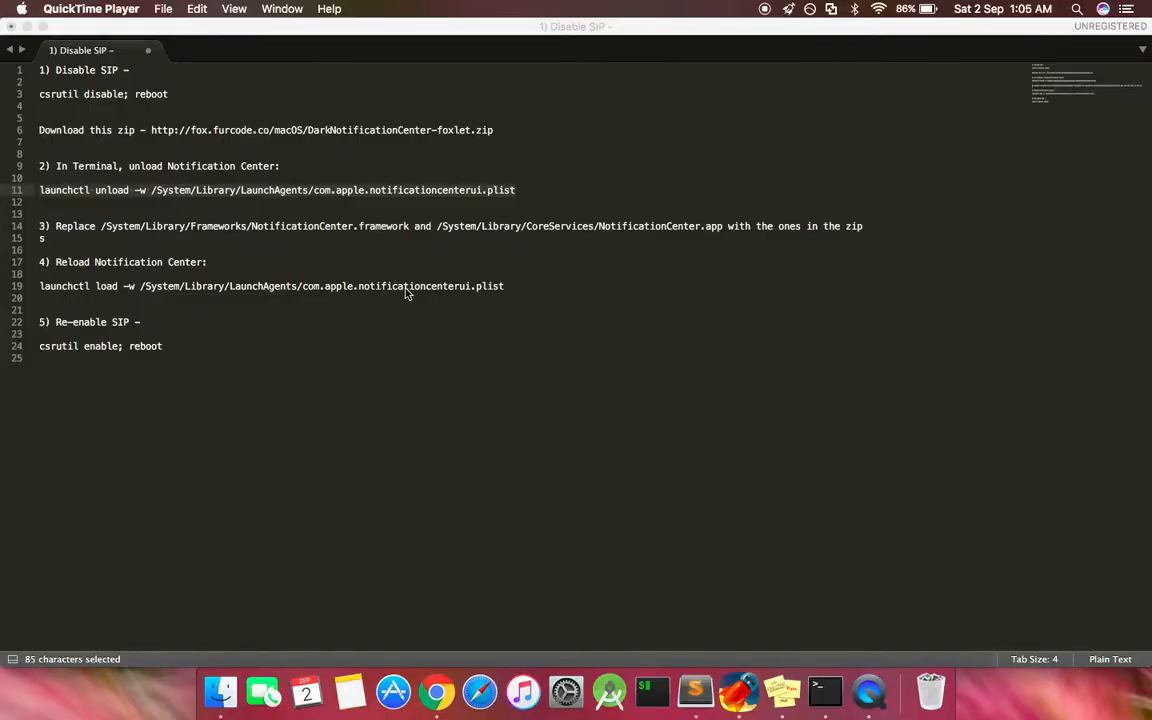
mouse_move(270, 148)
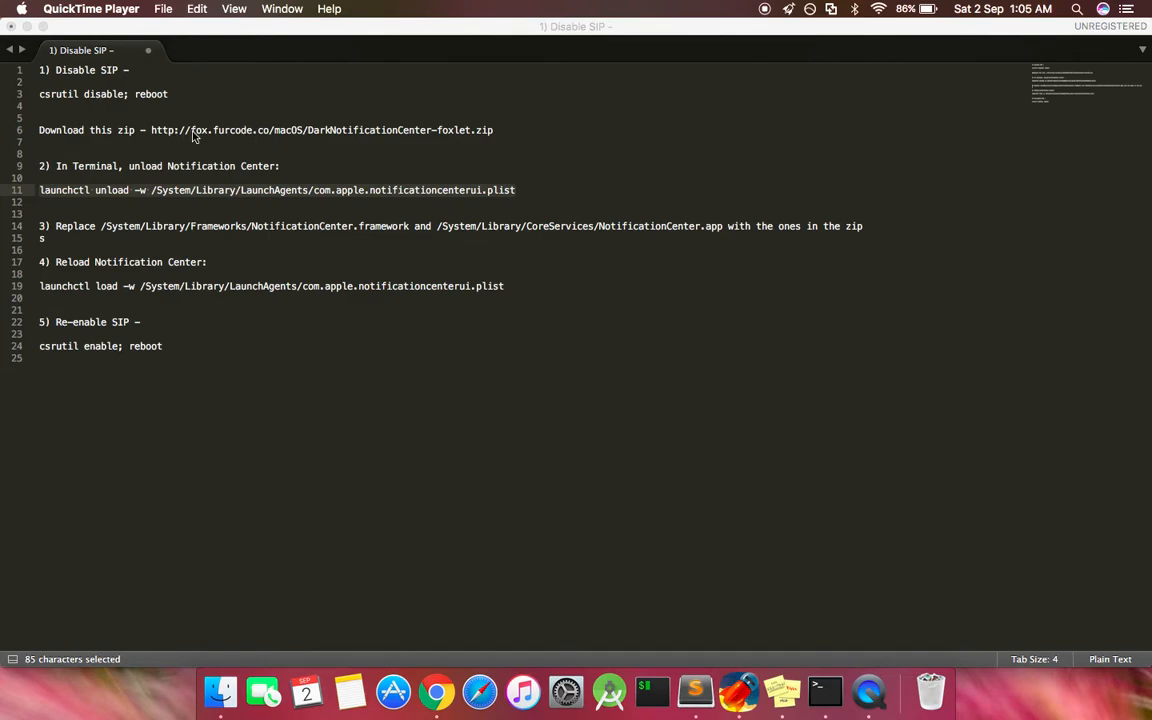
mouse_move(472, 142)
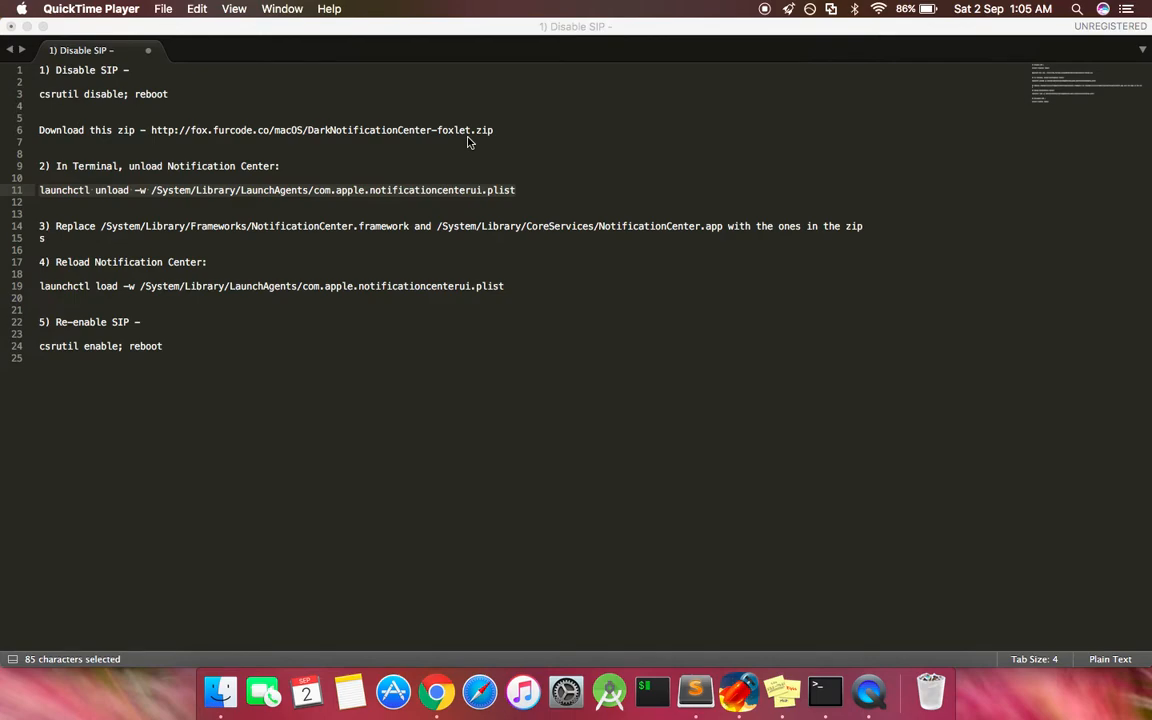
mouse_move(622, 176)
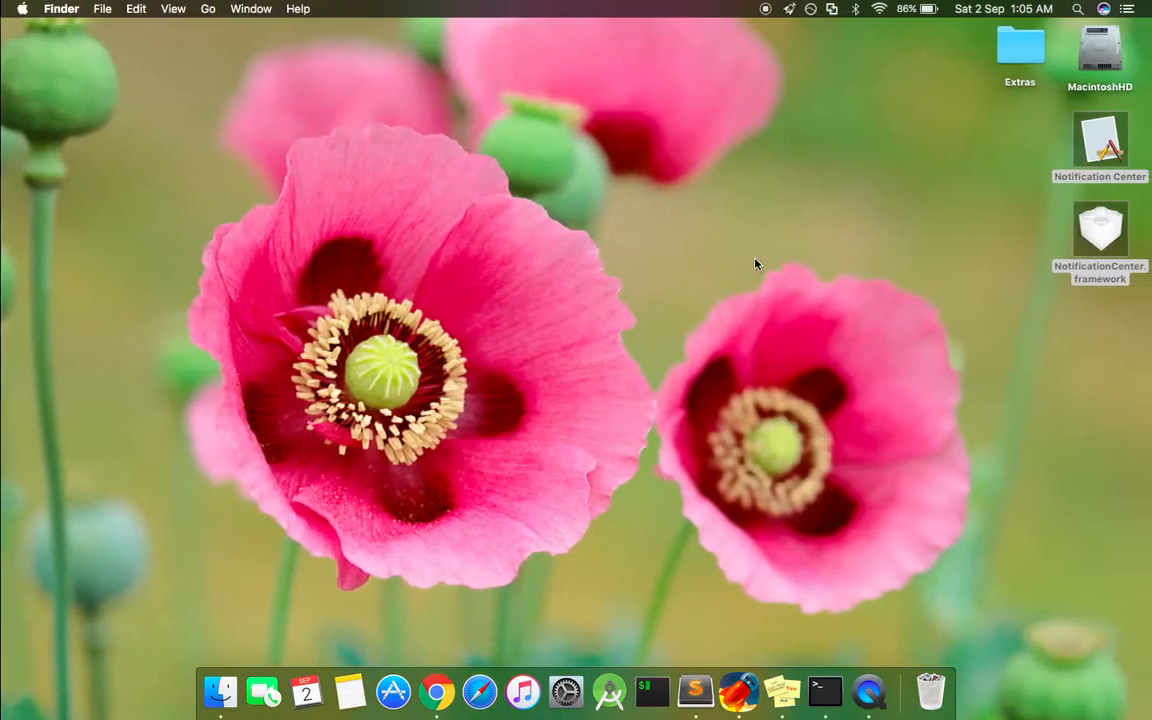
Select the replacement Notification Center app on the desktop.
left_click(1100, 140)
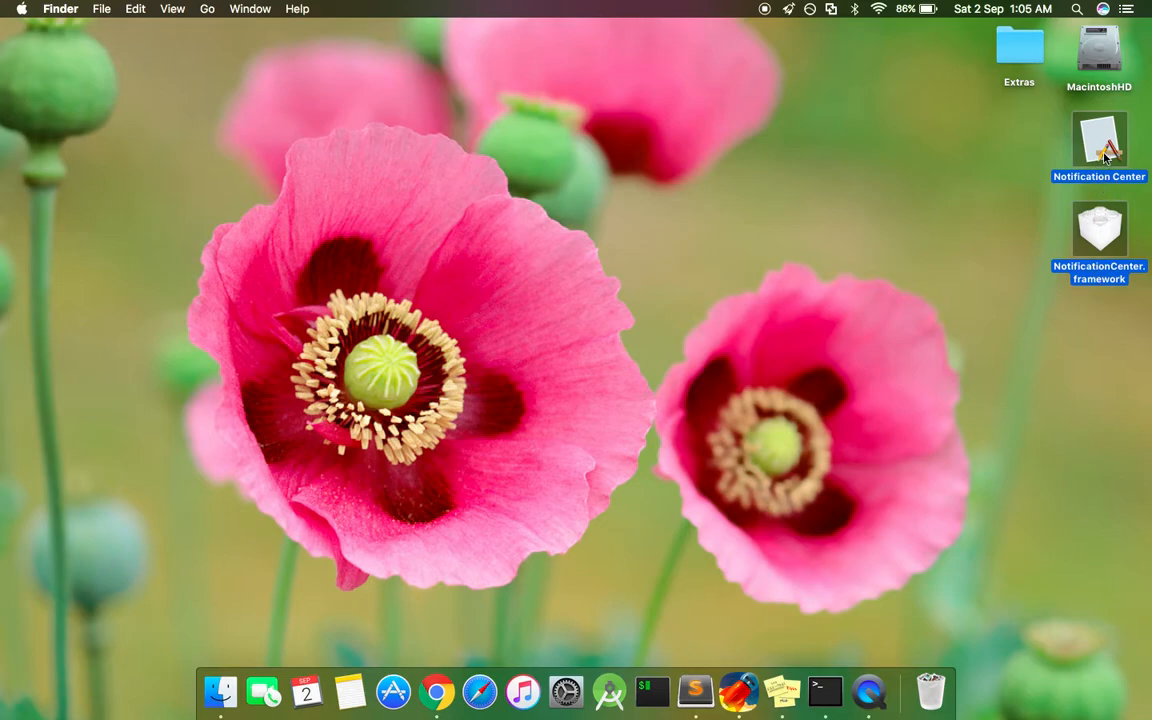
mouse_move(1098, 168)
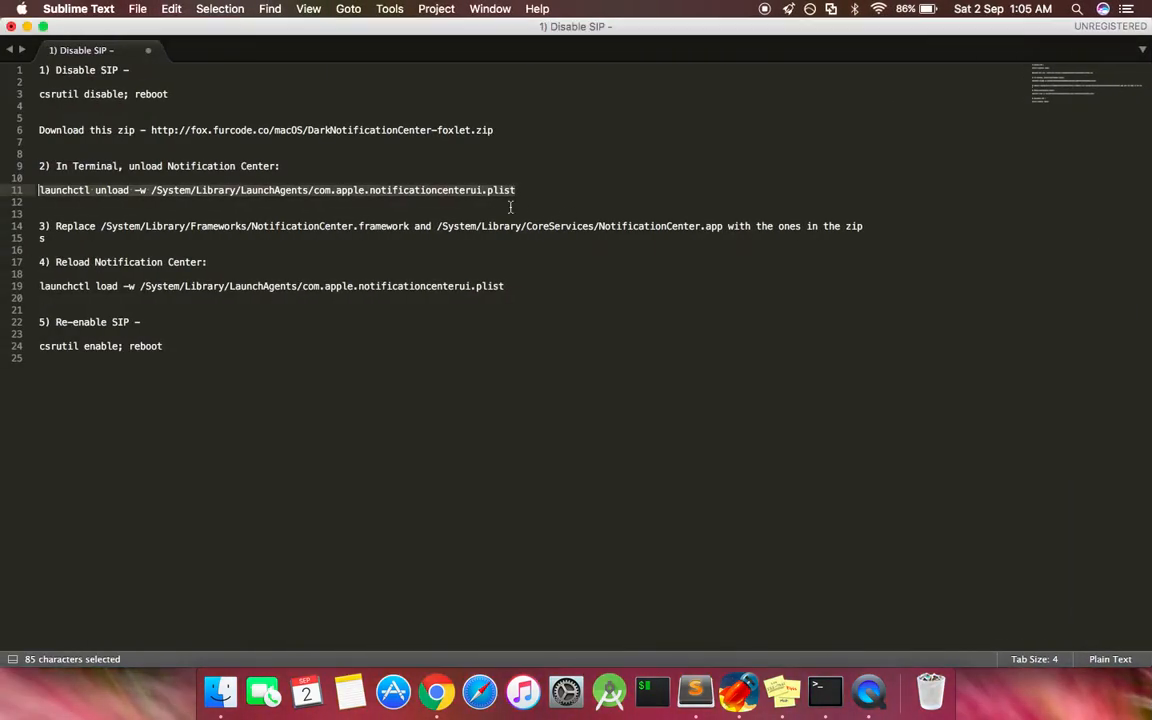
left_click(336, 190)
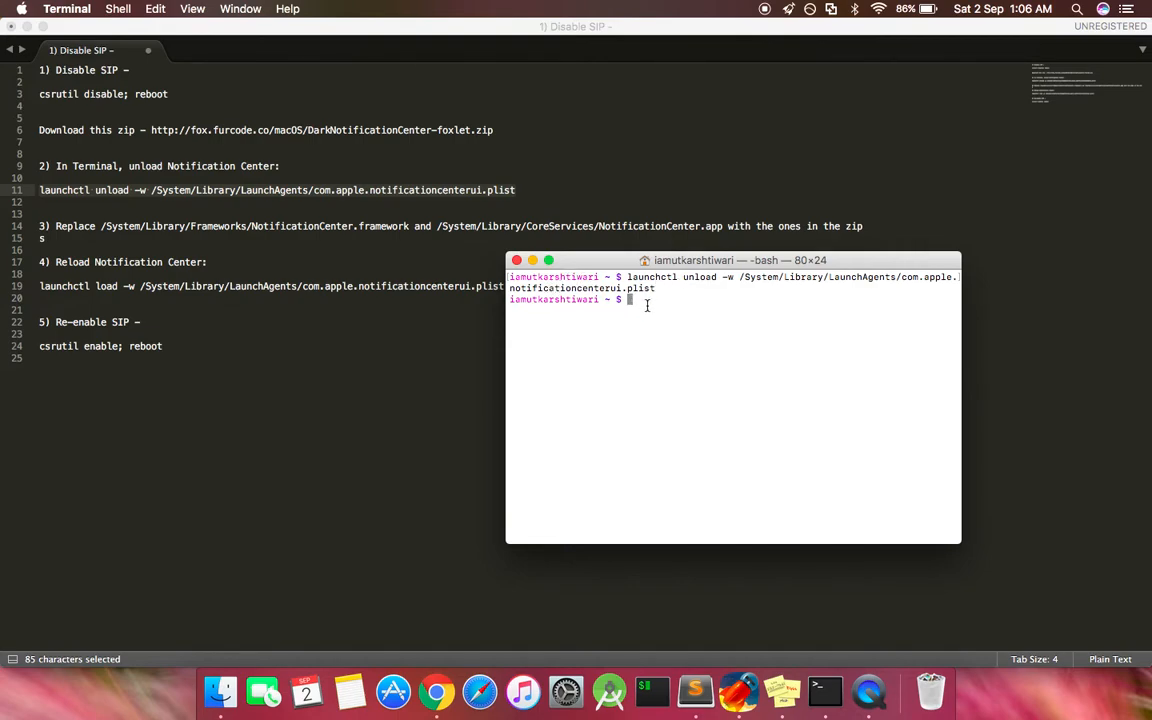
mouse_move(874, 358)
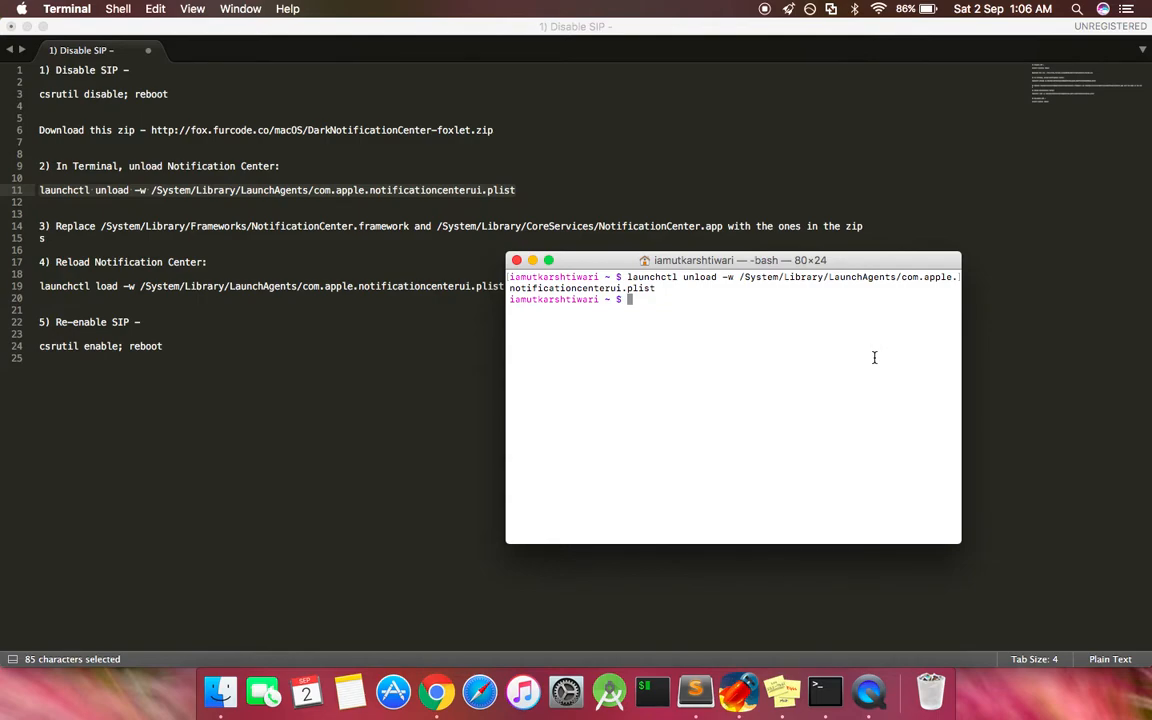
mouse_move(728, 242)
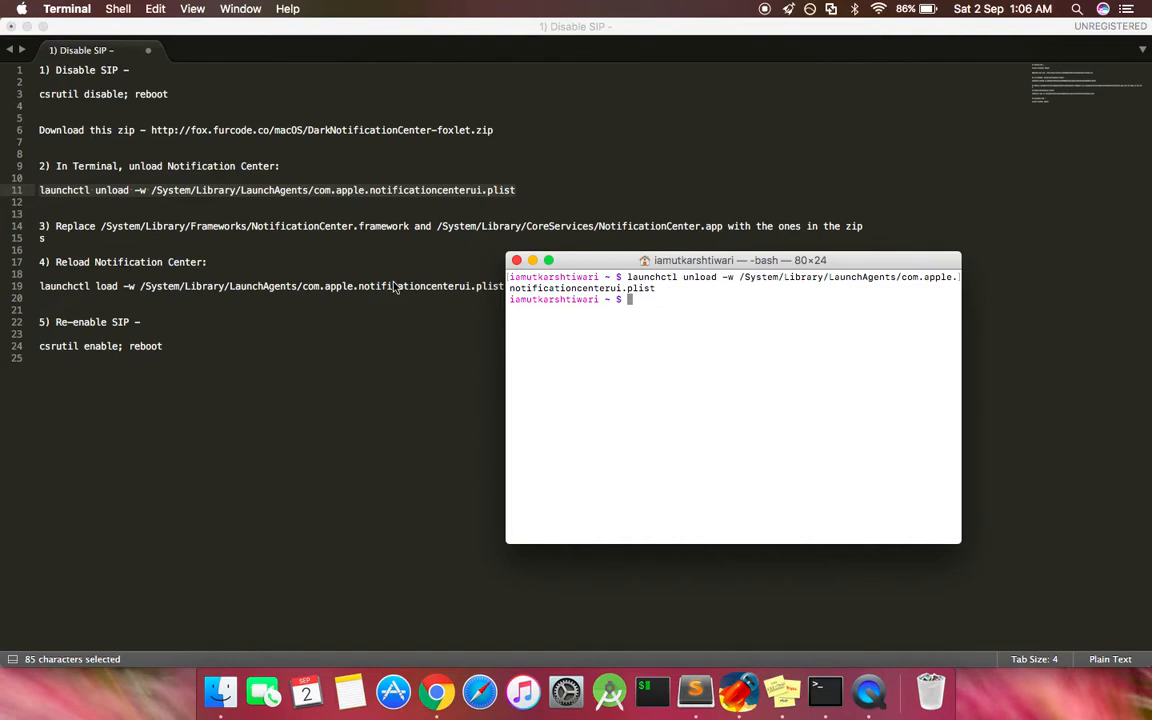
mouse_move(318, 248)
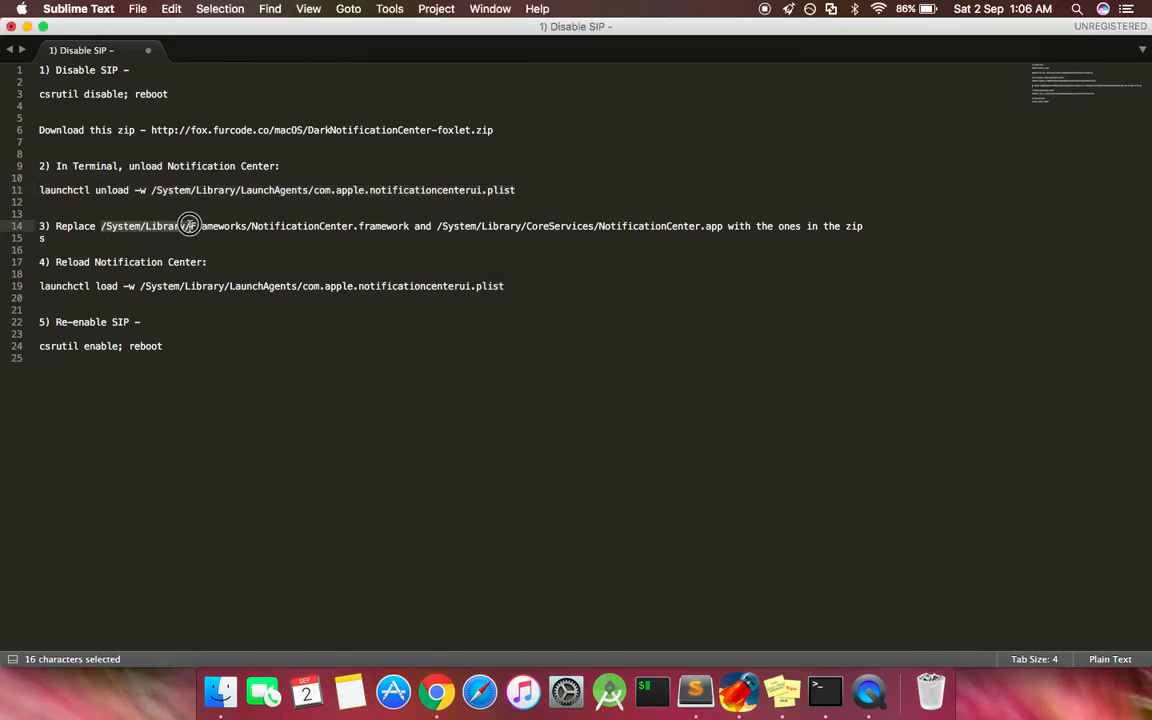
Copy the /System/Library/ path from the notes and bring Finder's Go menu up.
key("cmd+c")
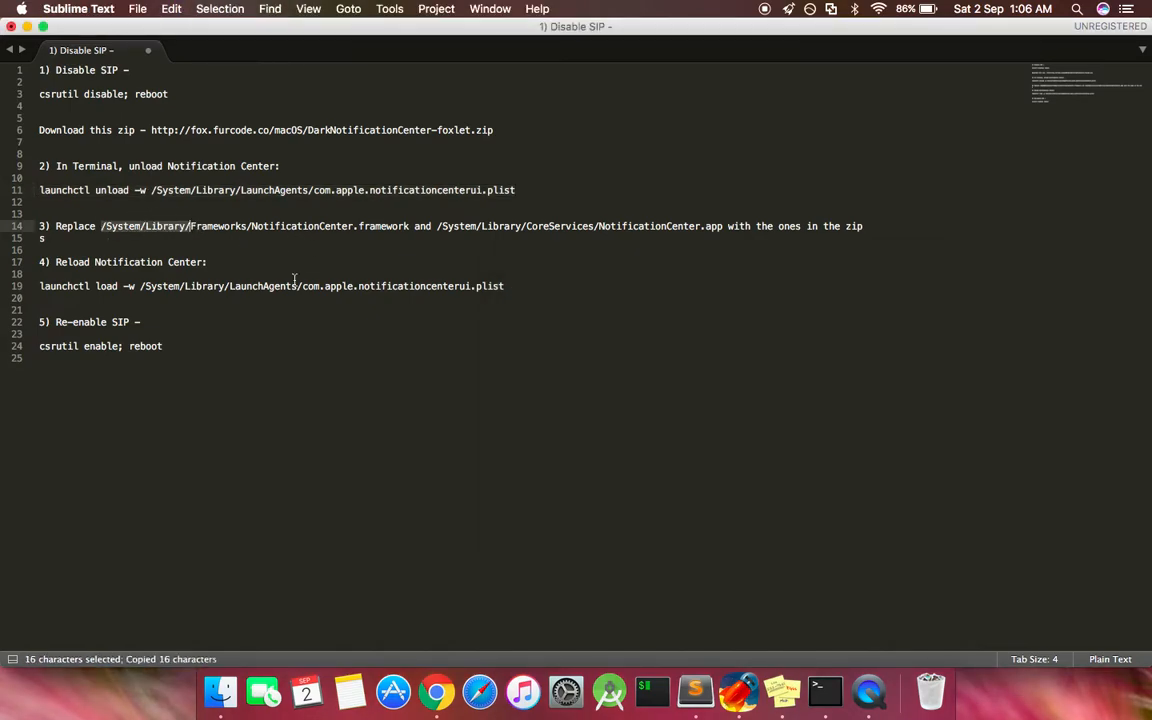
right_click(204, 660)
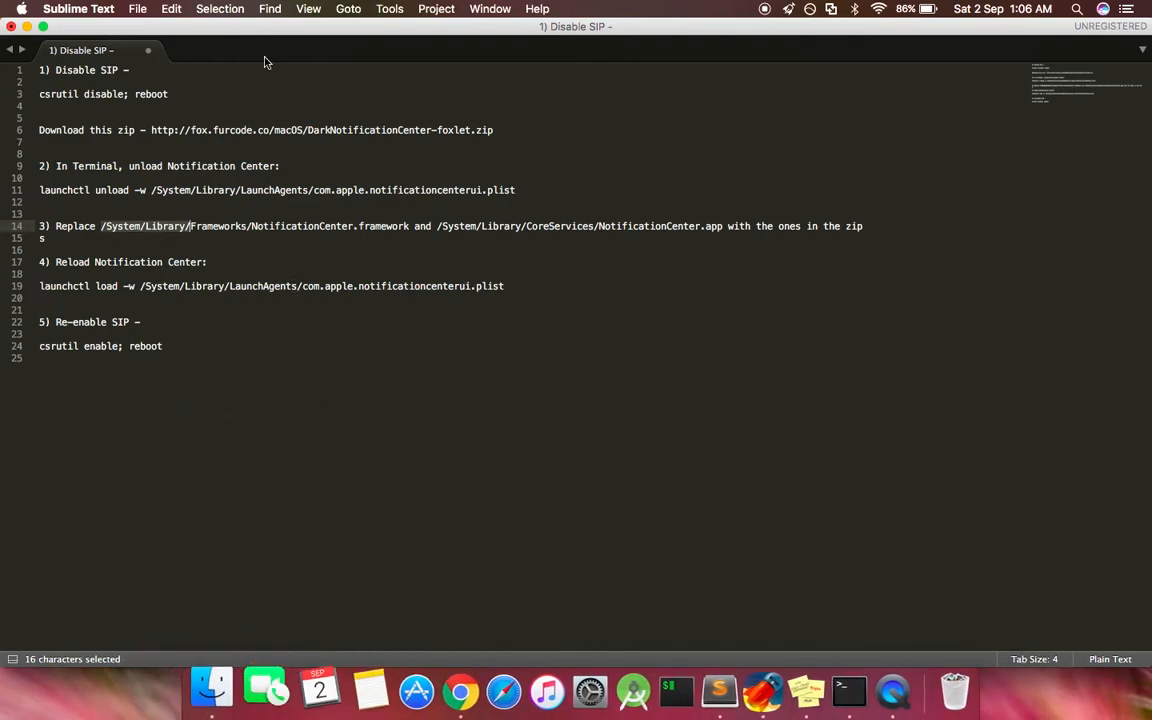
left_click(208, 8)
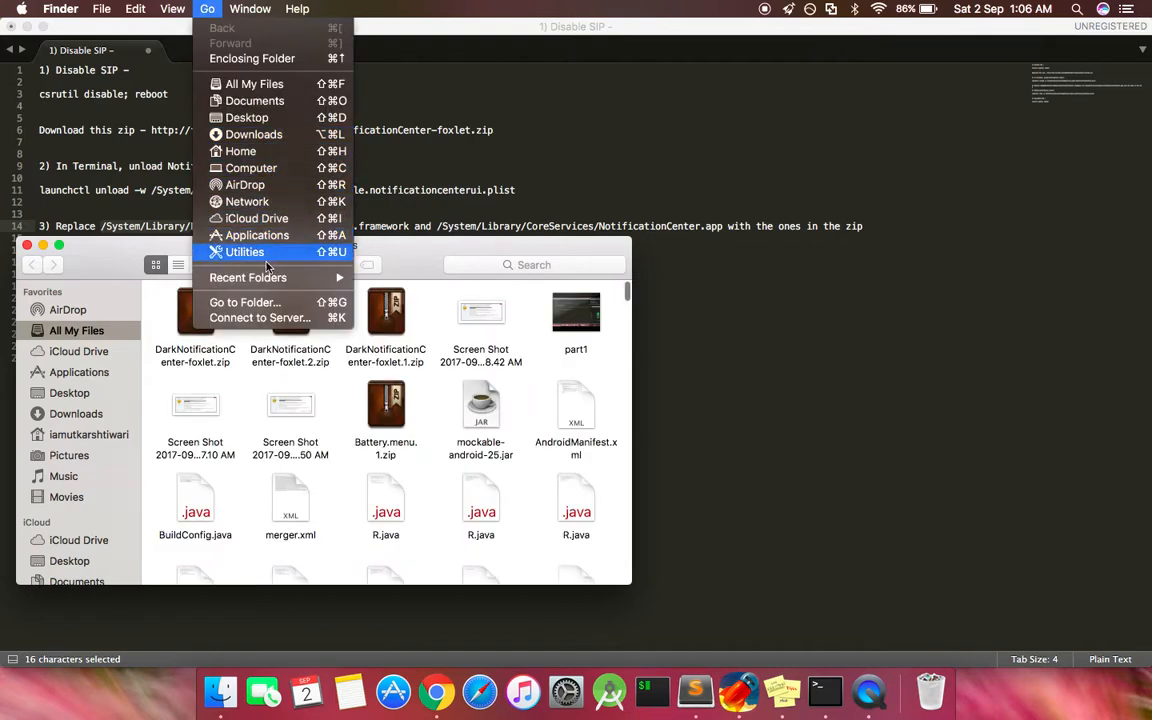
Navigate Finder to /System/Library/Frameworks/ via Go to Folder.
left_click(244, 302)
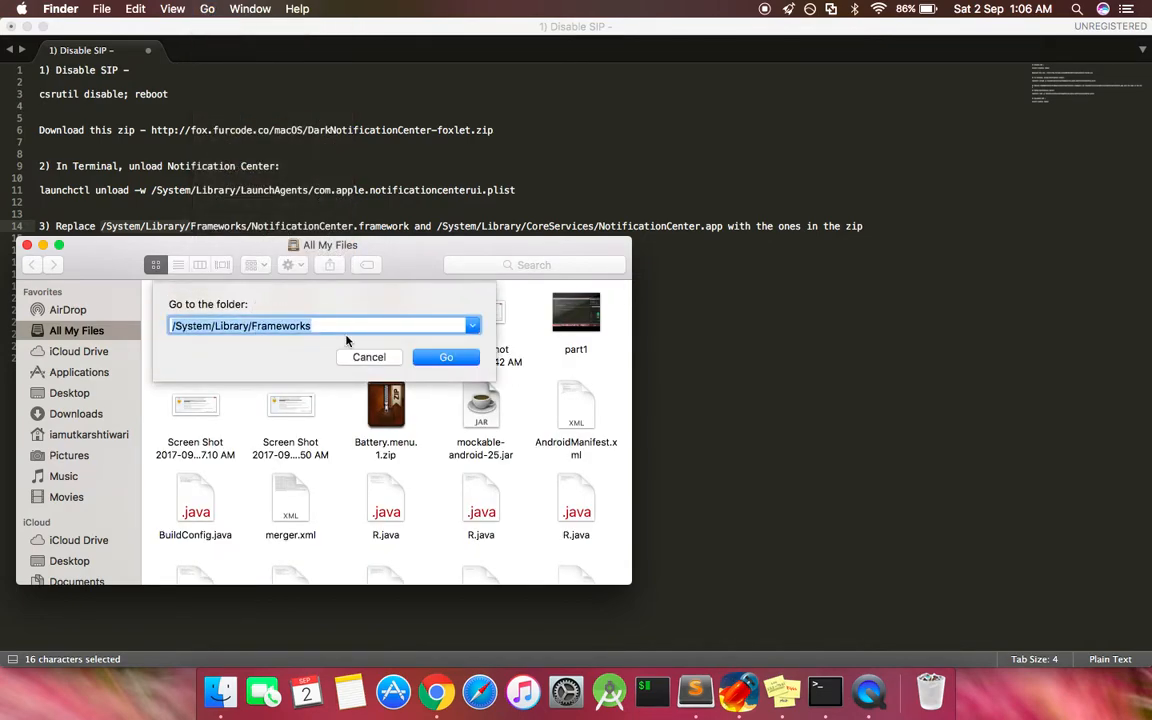
key("Backspace")
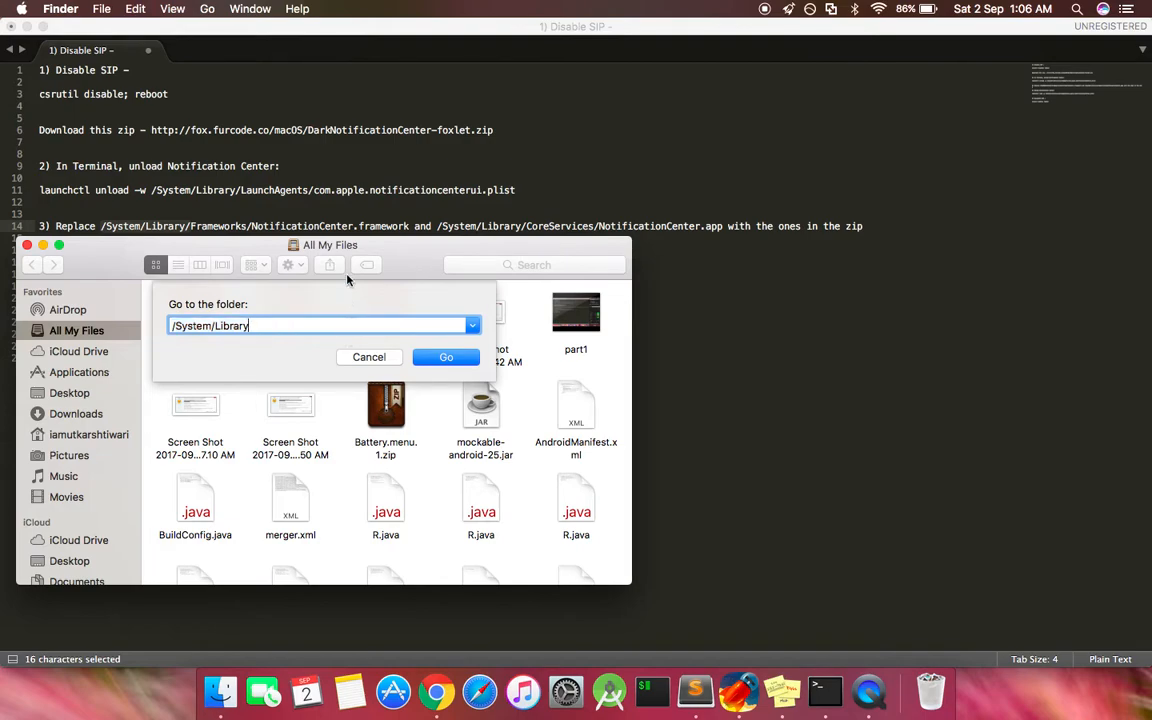
mouse_move(264, 300)
type("/Frame")
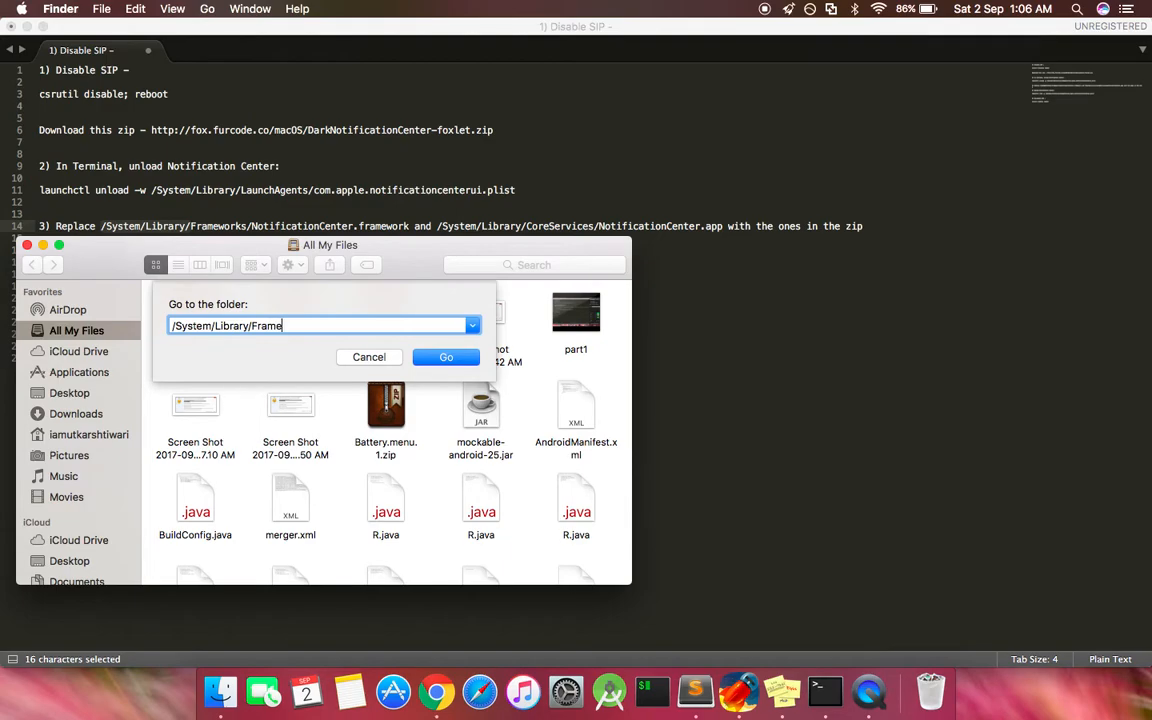
type("works/")
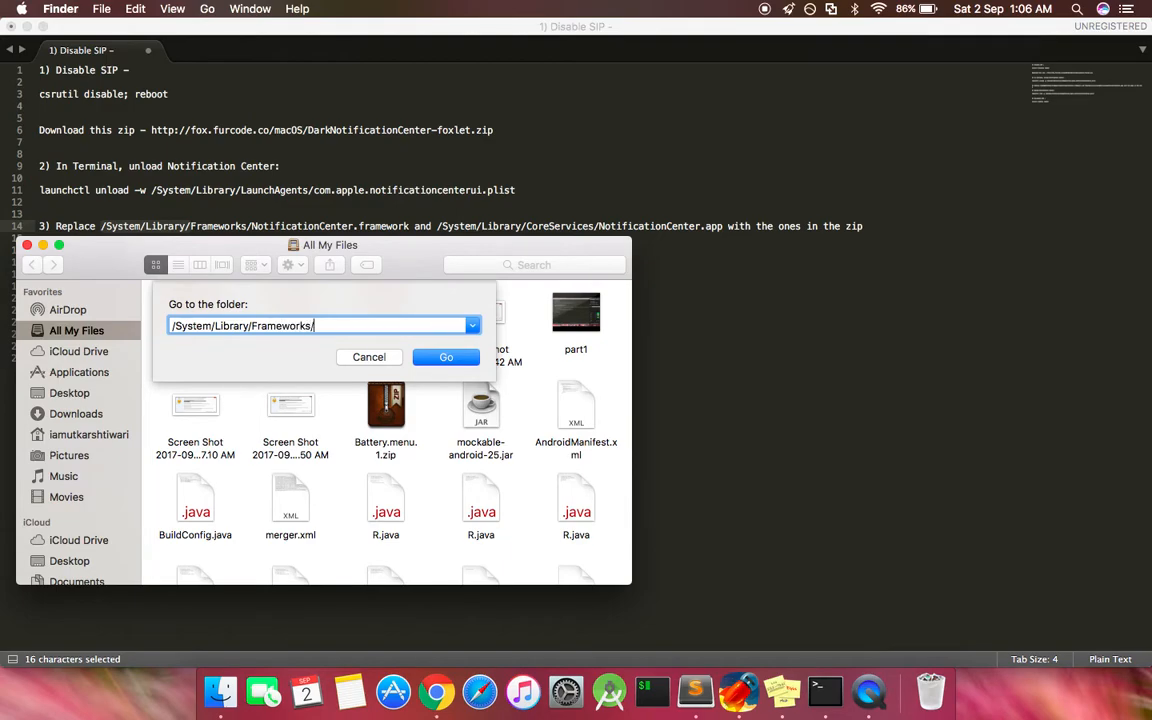
left_click(446, 356)
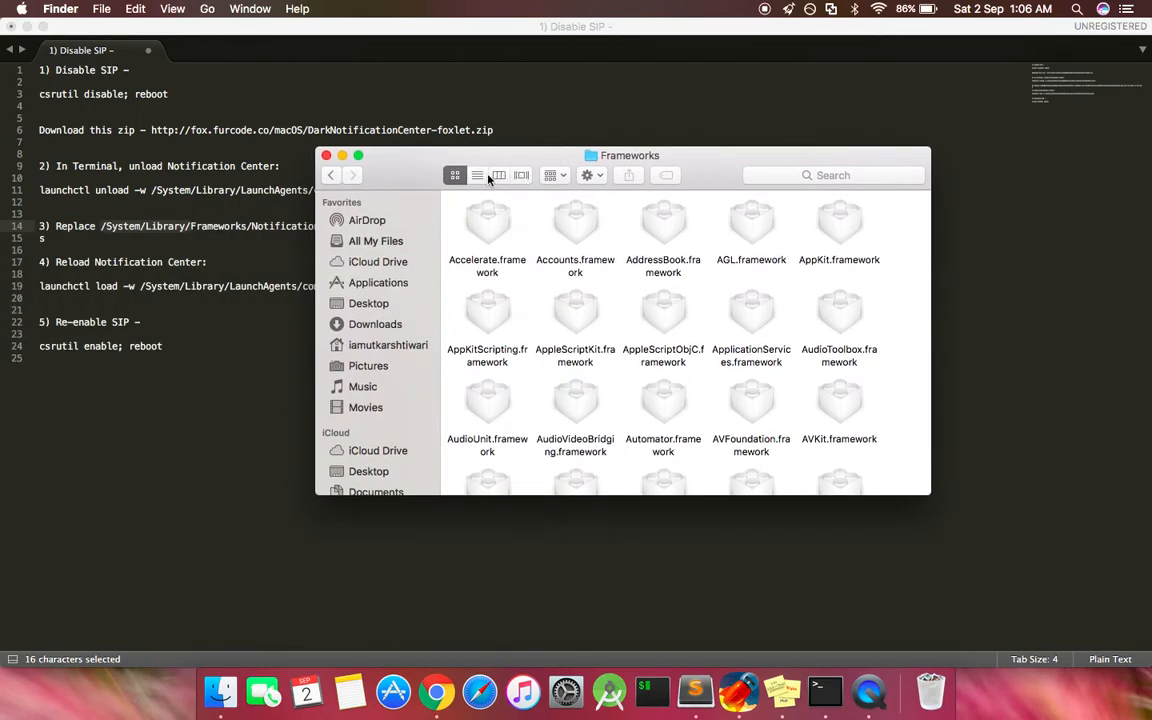
Show Frameworks as a list and locate the existing NotificationCenter.framework.
left_click(476, 176)
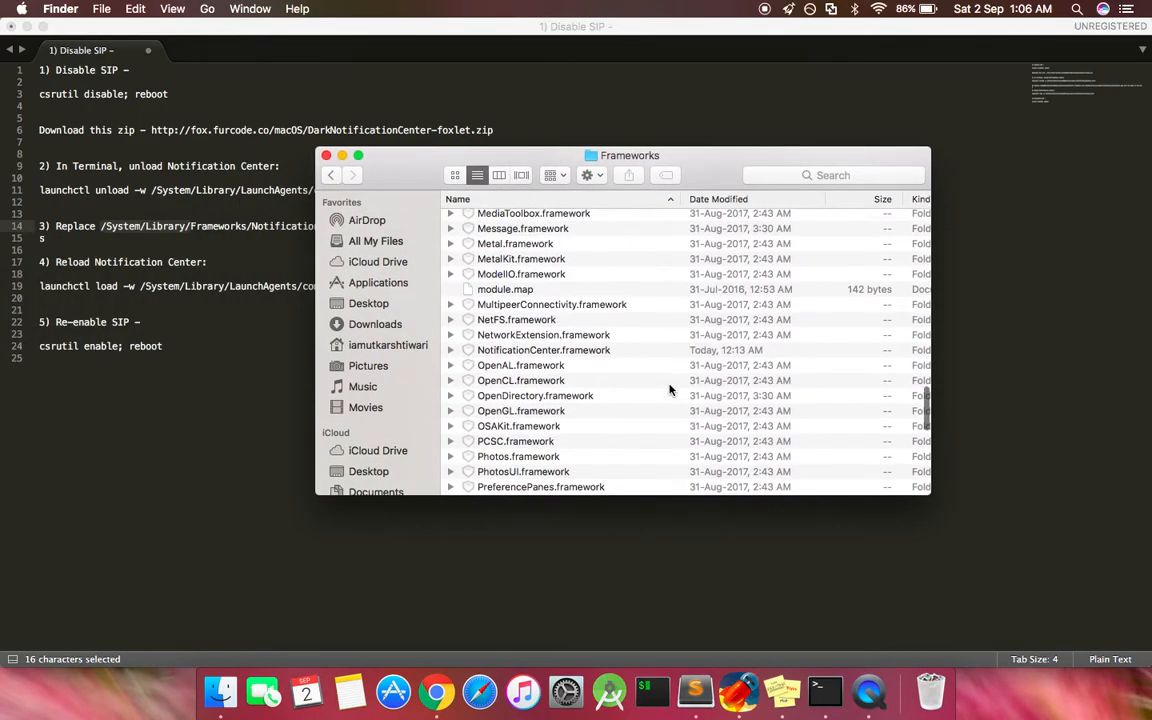
scroll("down", 3)
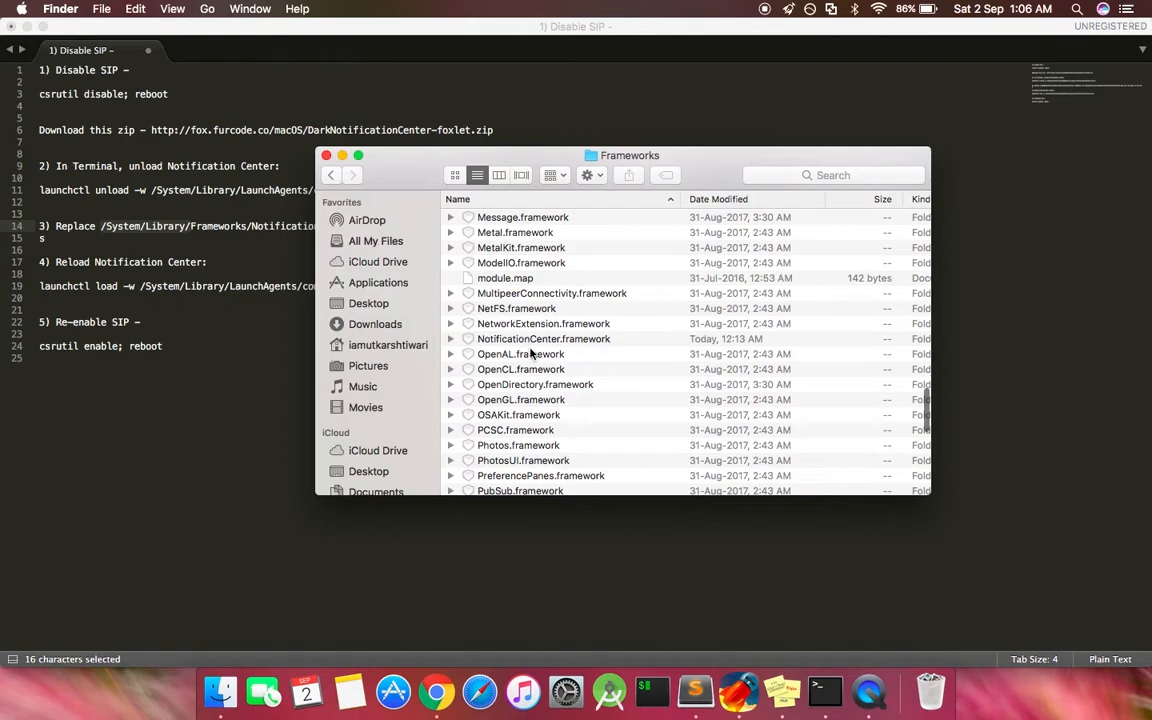
left_click(544, 338)
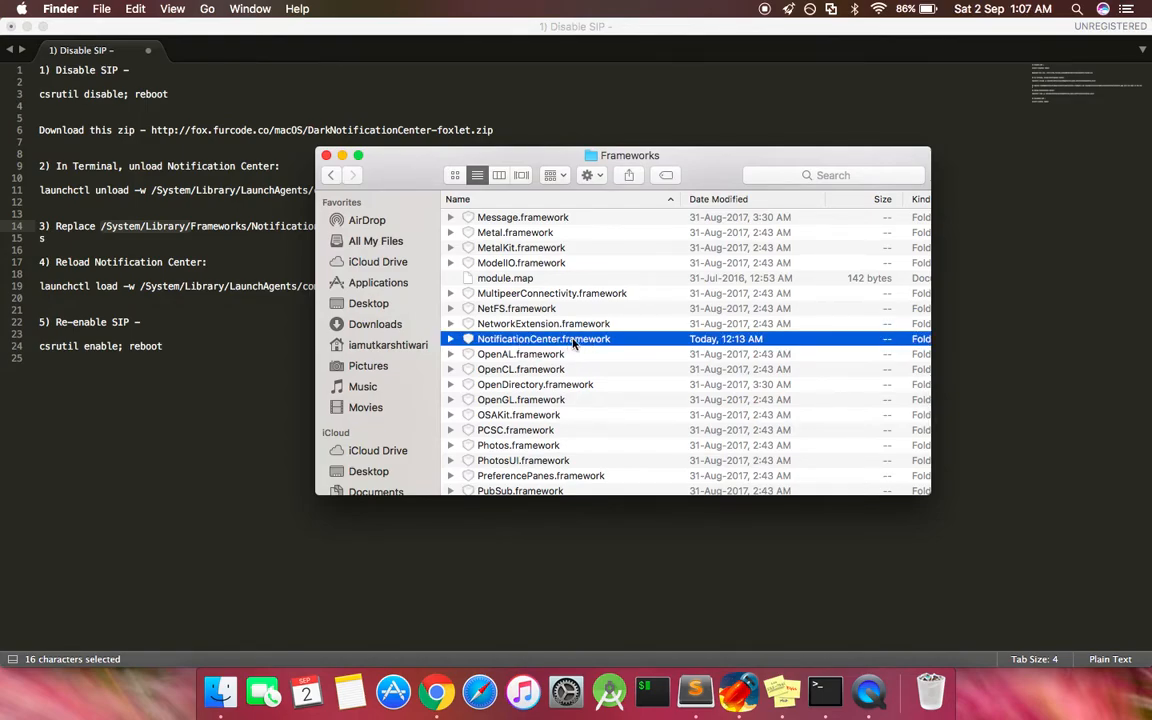
mouse_move(504, 344)
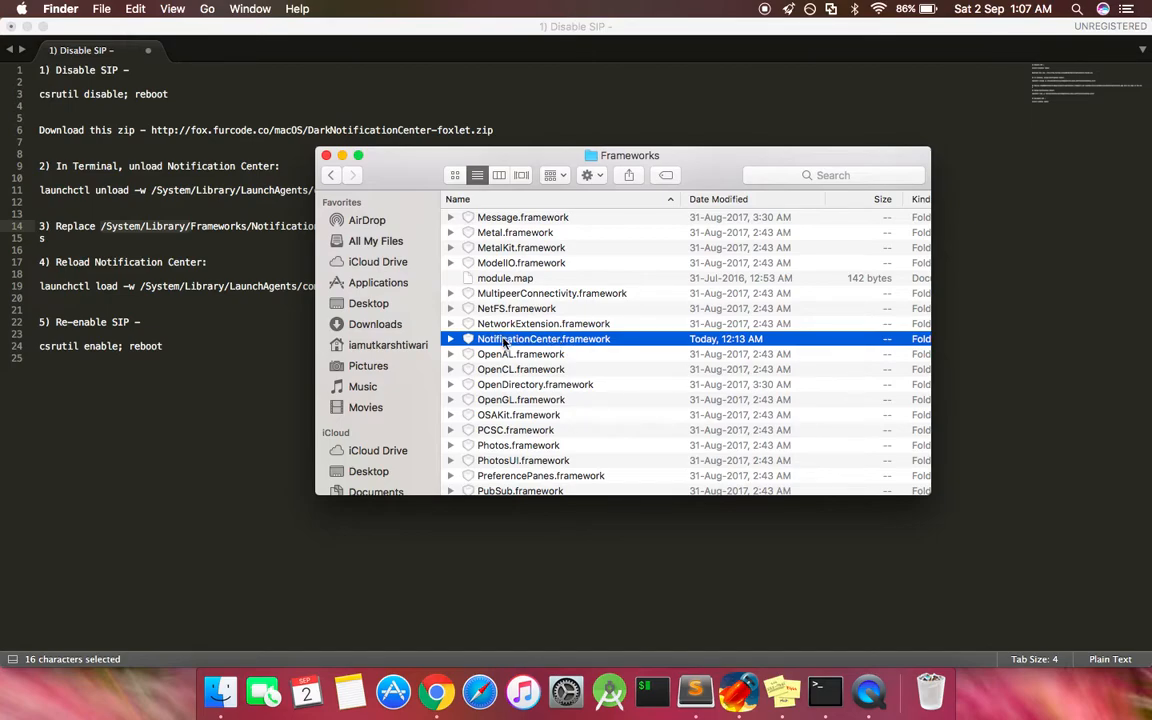
mouse_move(528, 348)
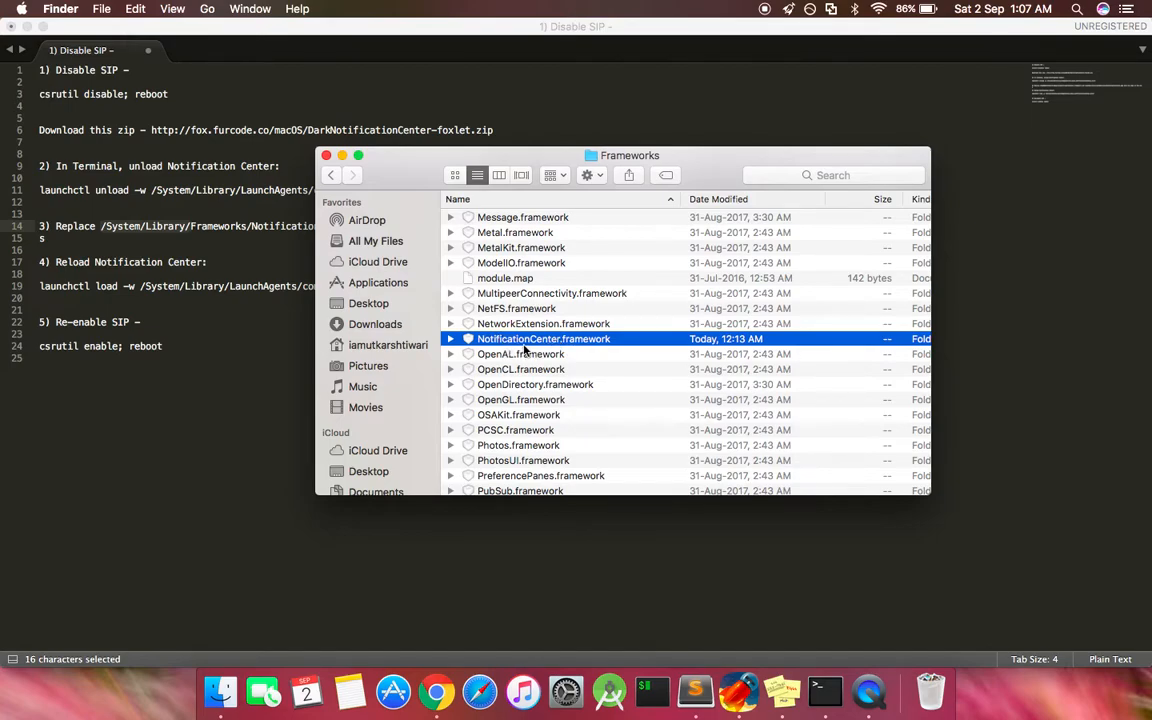
mouse_move(536, 348)
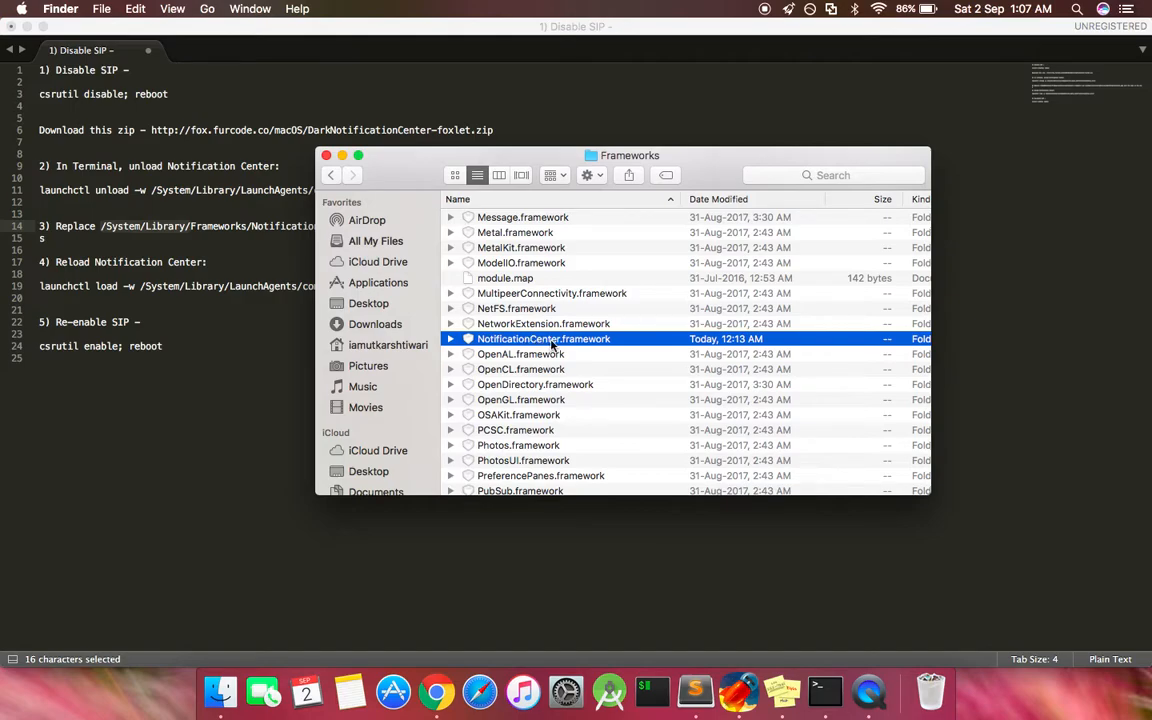
mouse_move(584, 356)
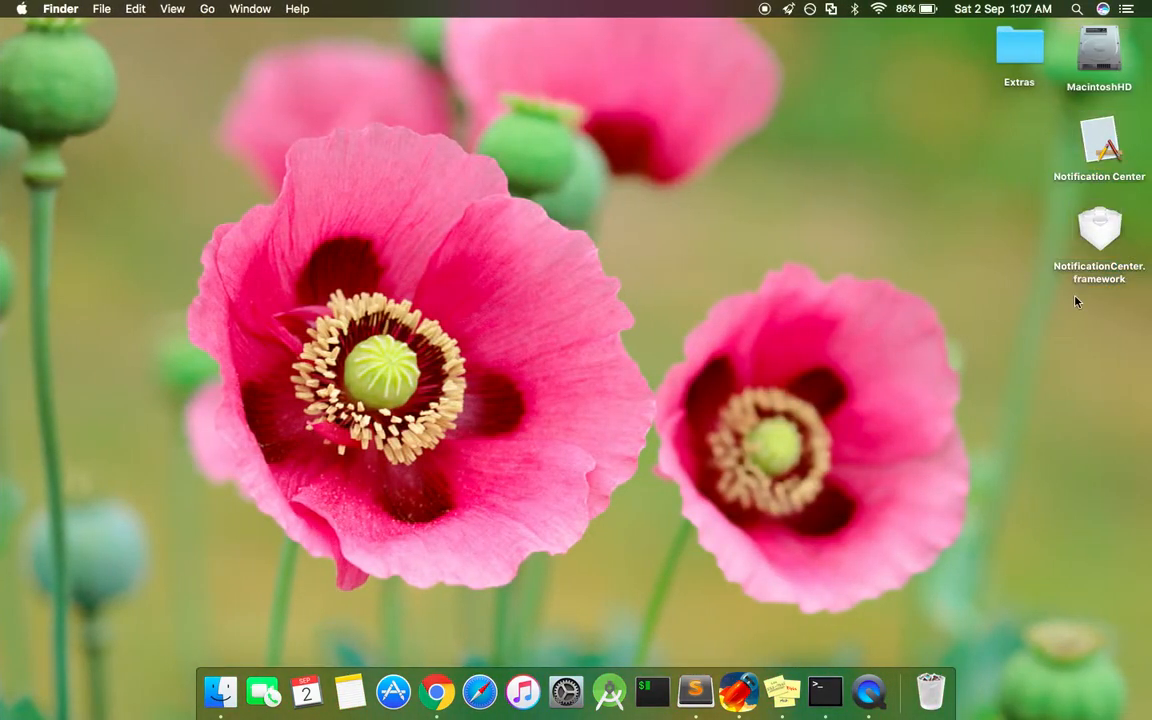
Drop the desktop NotificationCenter.framework in, confirm Replace and authorise with the password.
left_click(1100, 230)
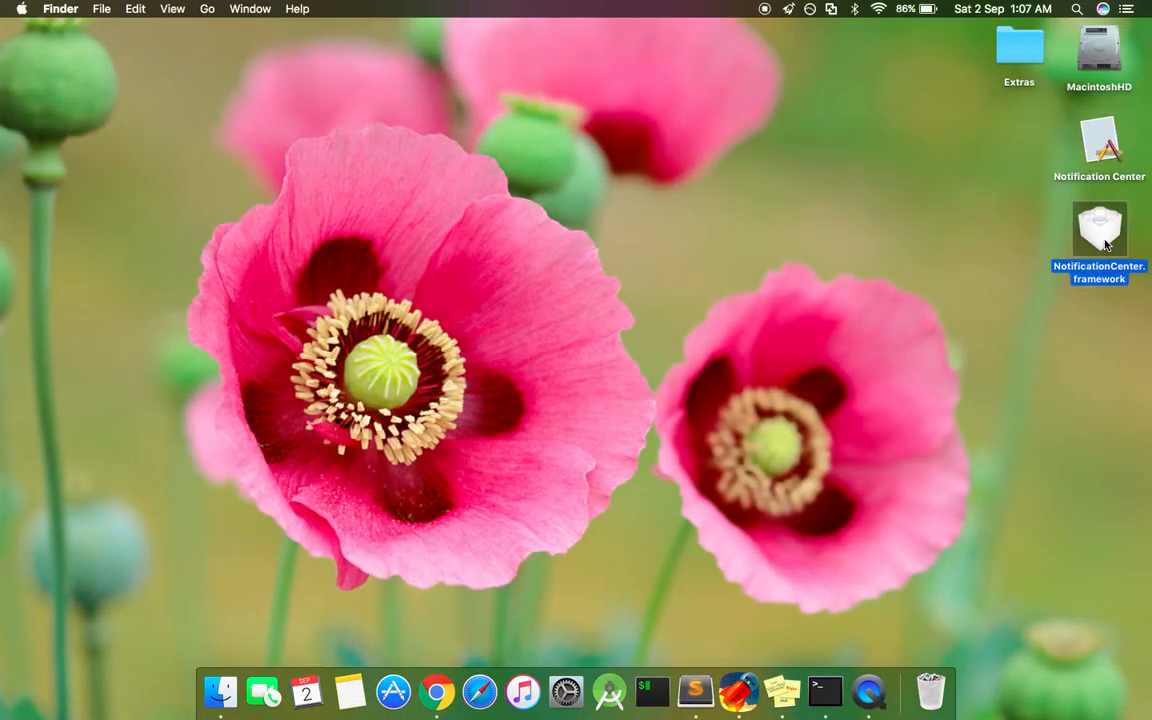
mouse_move(1072, 216)
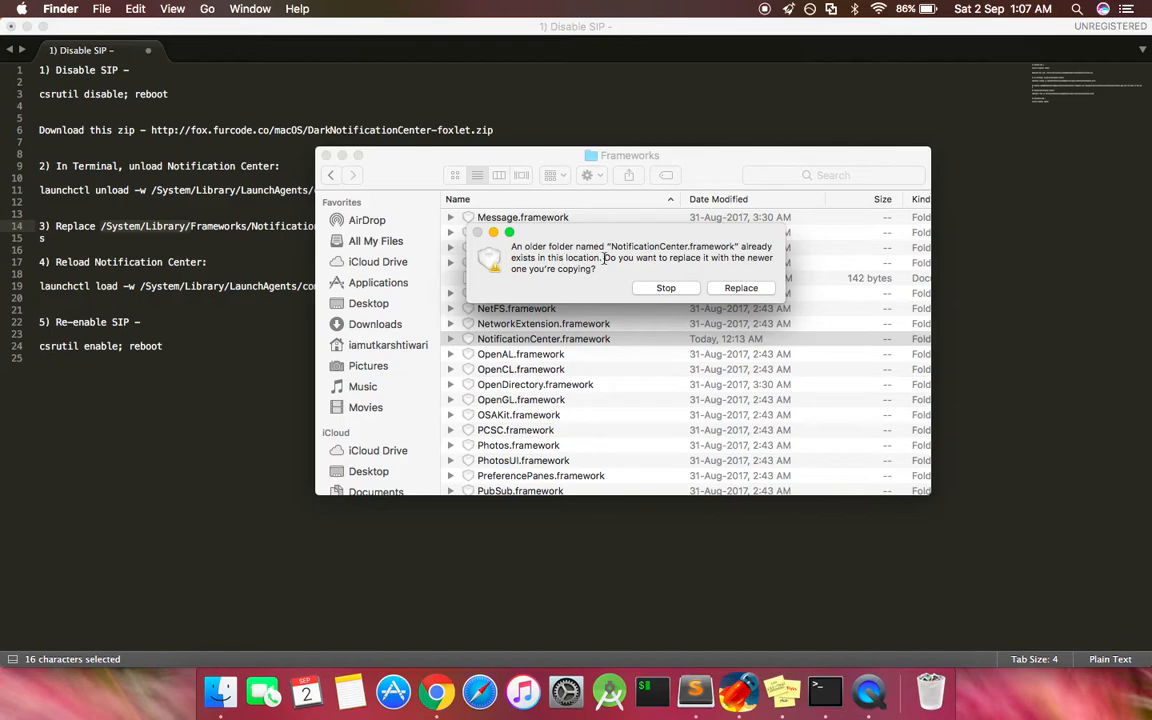
mouse_move(536, 252)
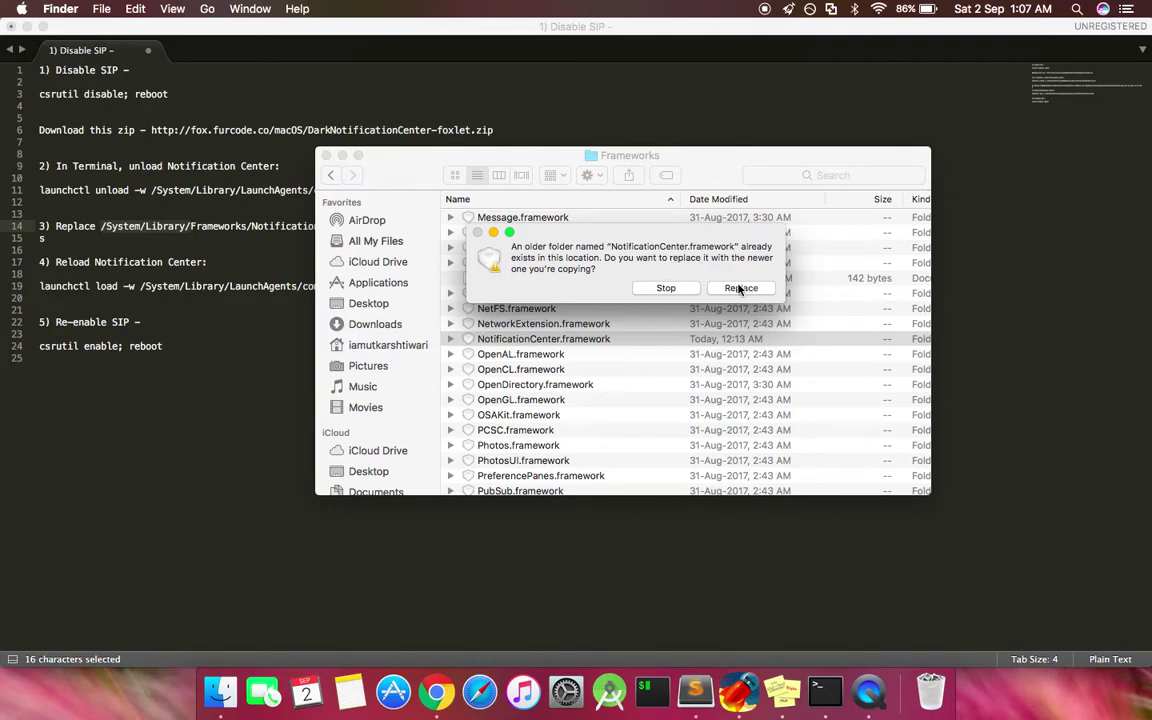
left_click(740, 288)
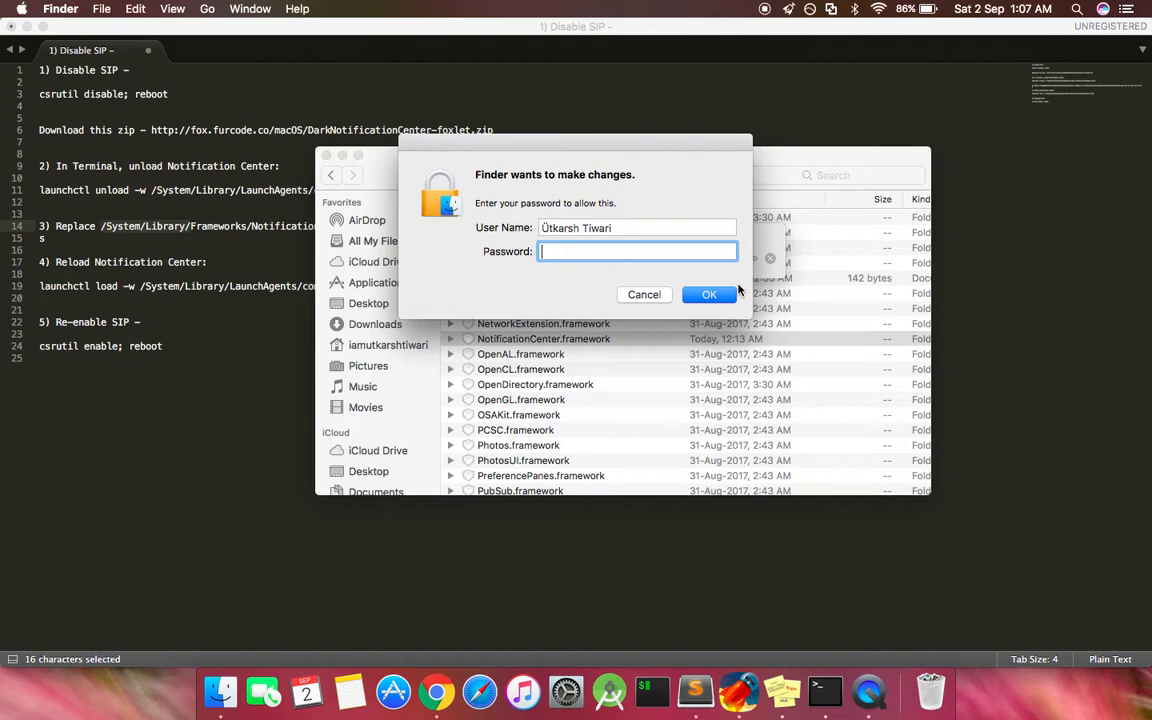
left_click(708, 294)
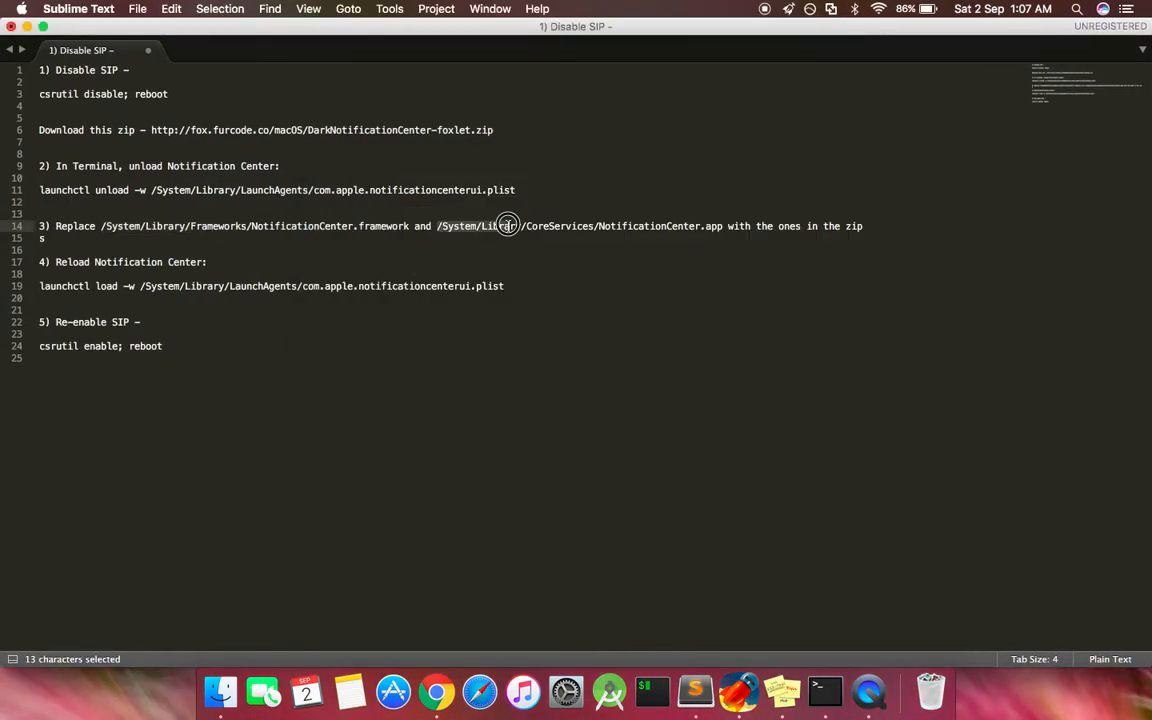
Copy /System/Library/CoreServices/ from the notes and browse that folder in Finder.
left_click_drag(508, 224, 600, 224)
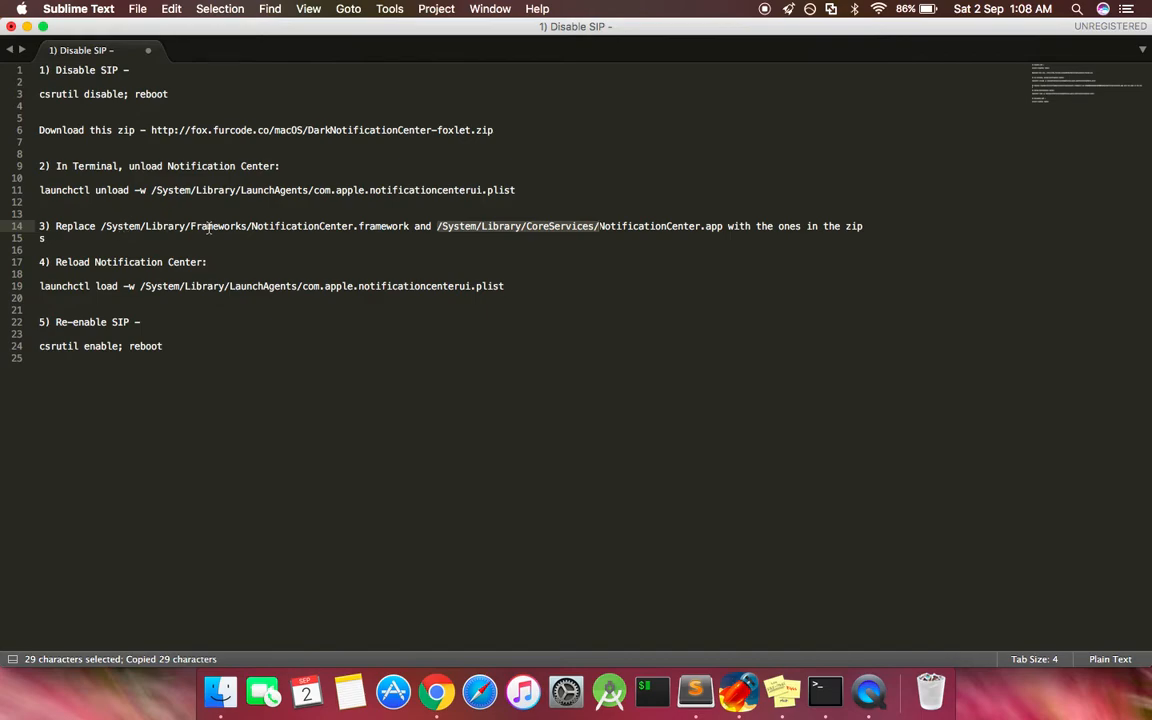
mouse_move(210, 660)
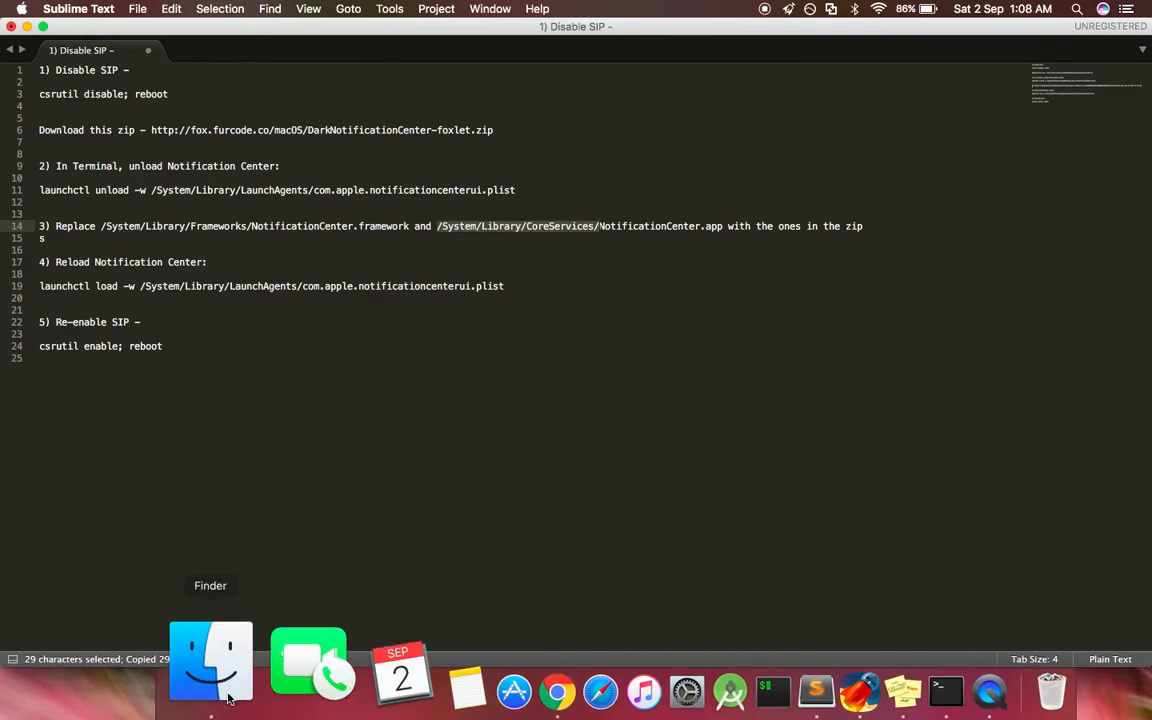
left_click(210, 660)
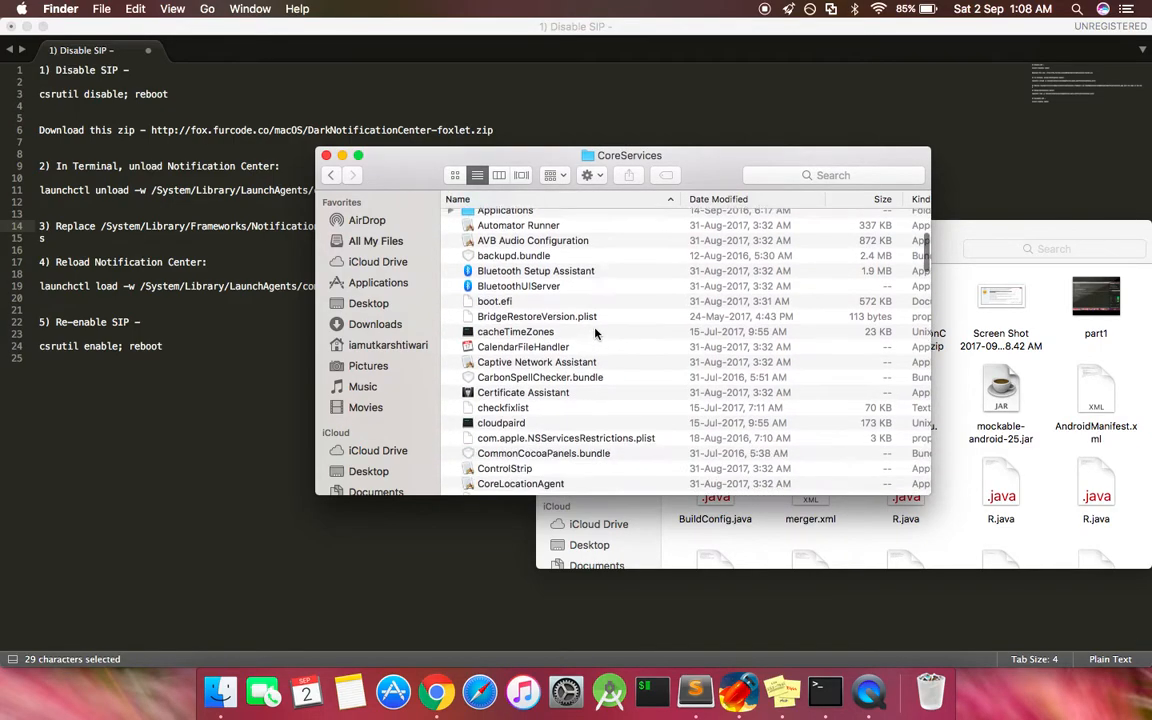
scroll("down", 3)
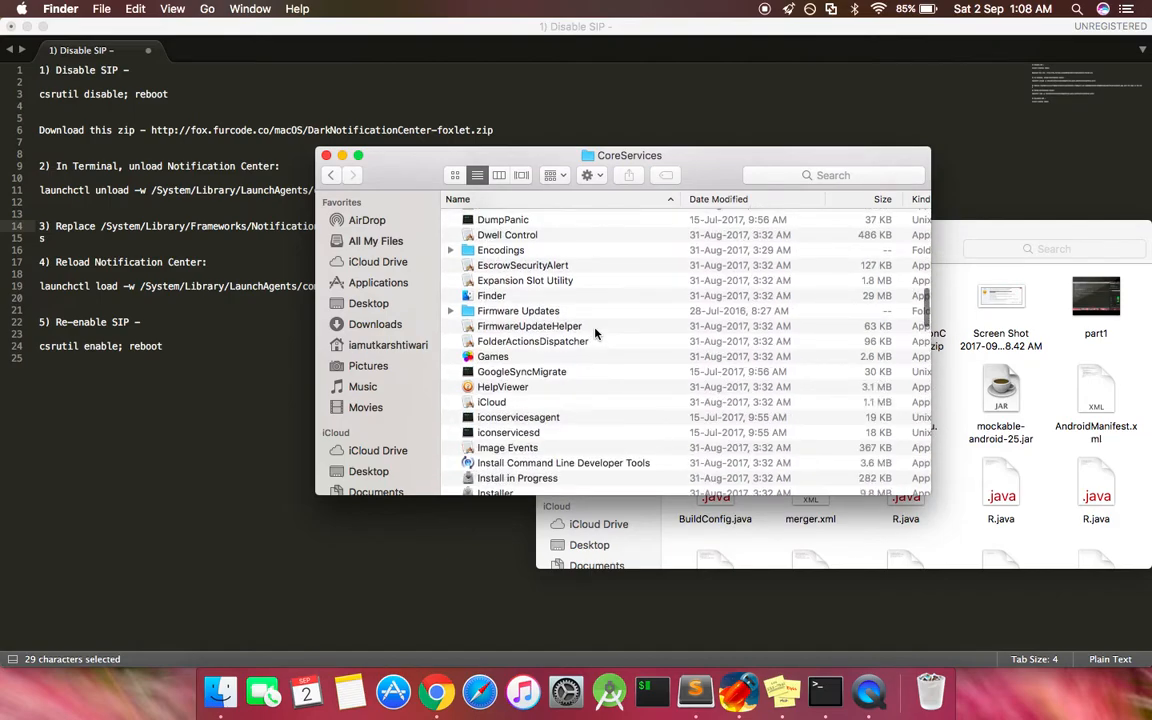
scroll("down", 3)
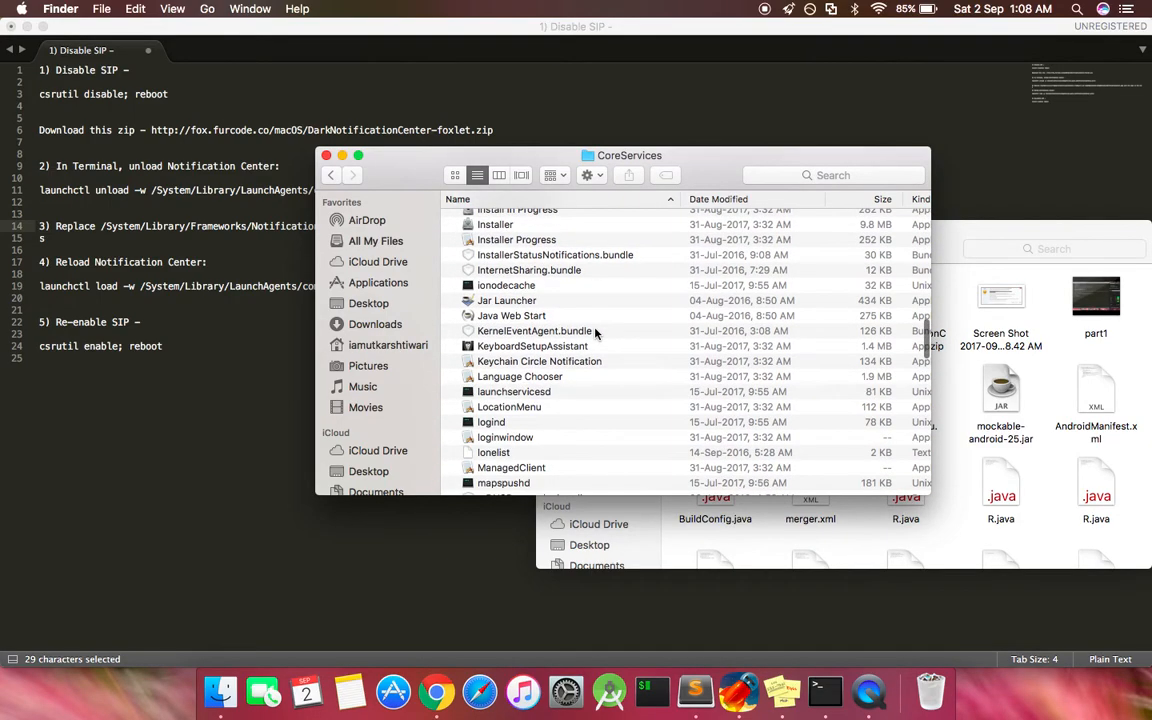
scroll("down", 3)
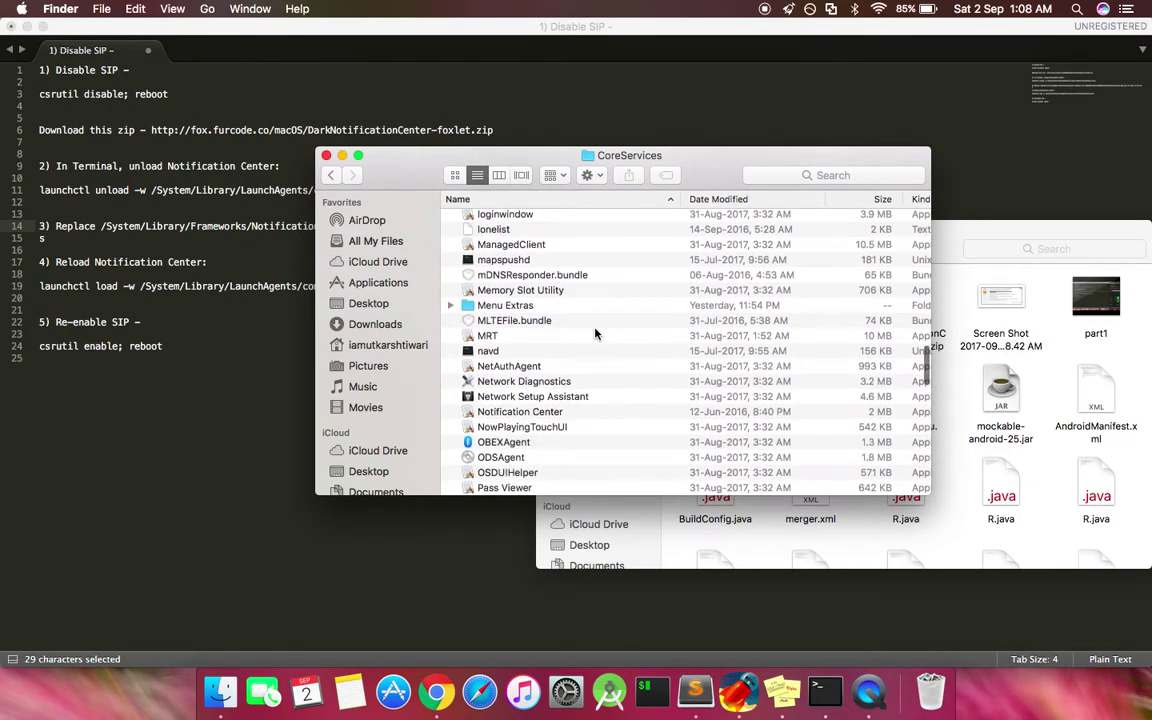
left_click(520, 320)
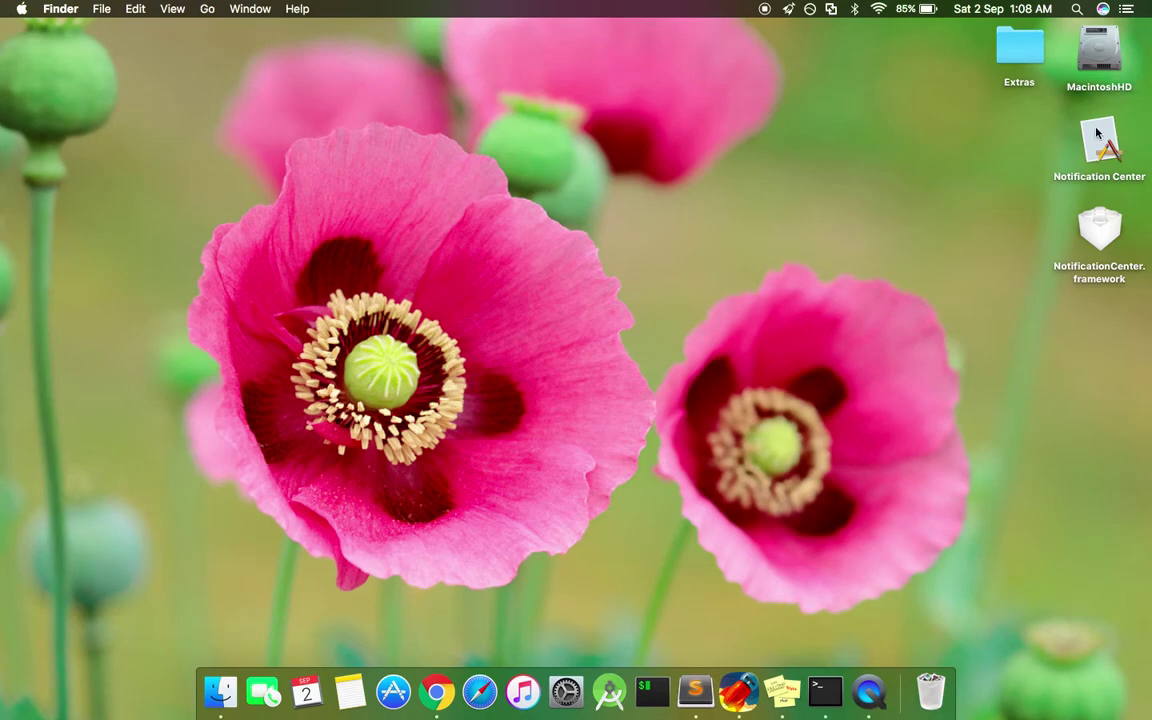
Drop the desktop Notification Center app into CoreServices, confirm Replace and authorise.
left_click(1100, 140)
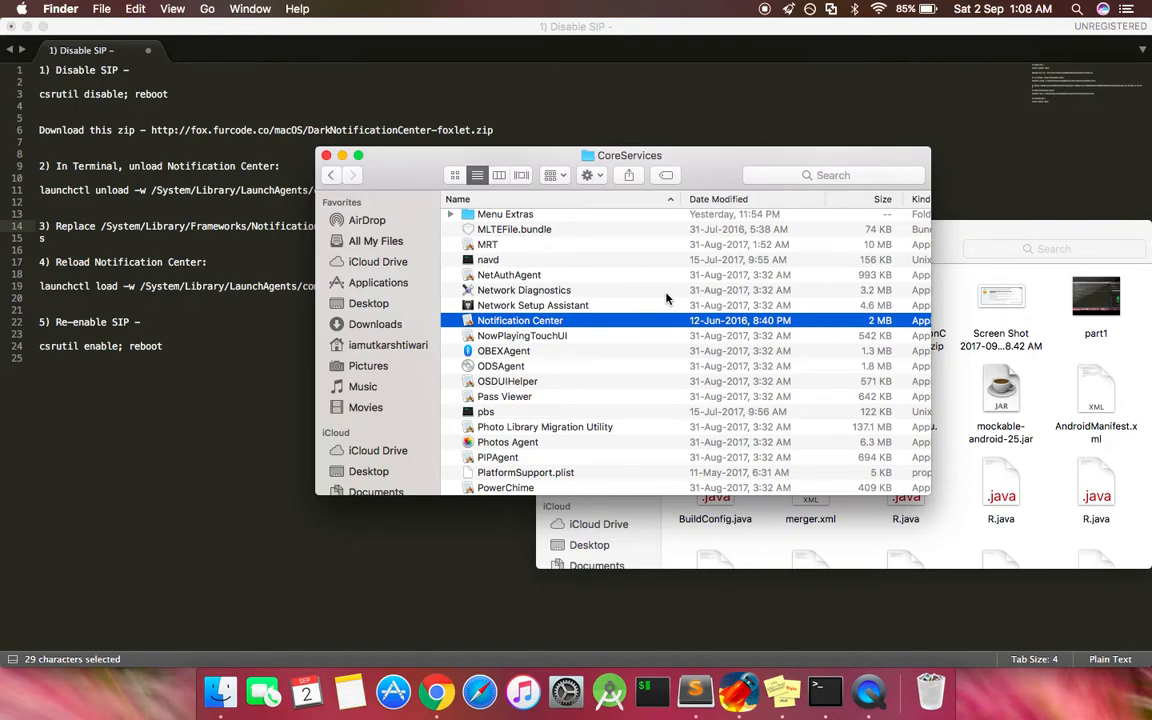
mouse_move(592, 328)
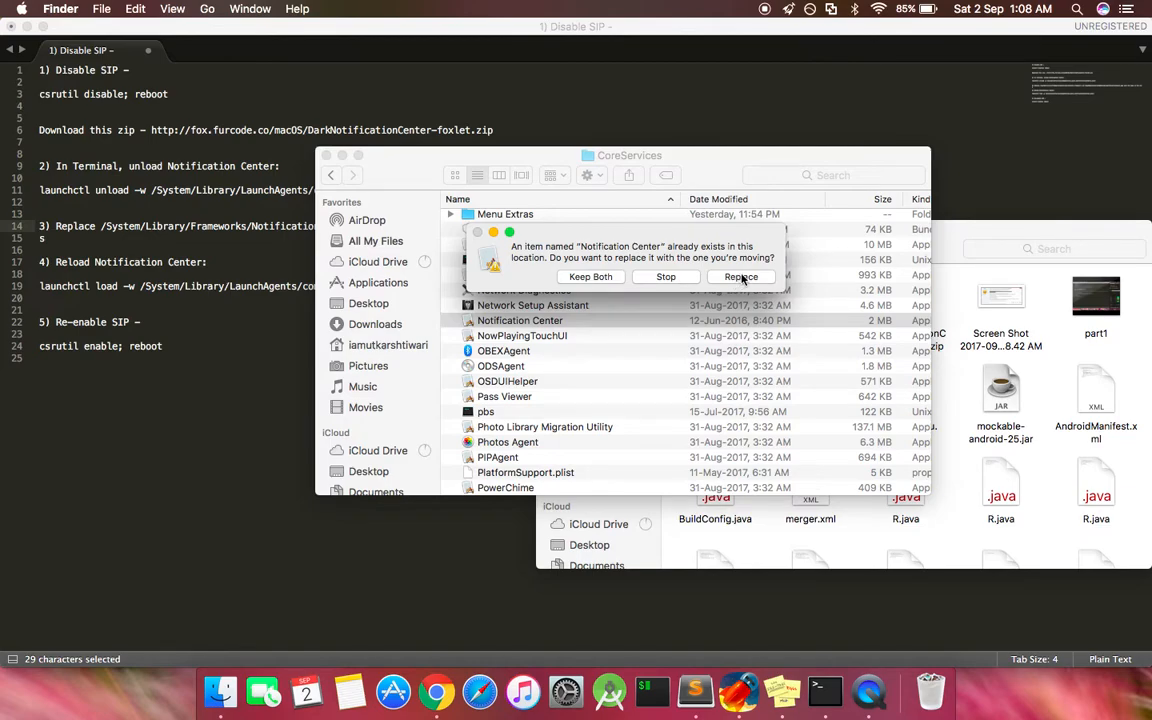
left_click(740, 276)
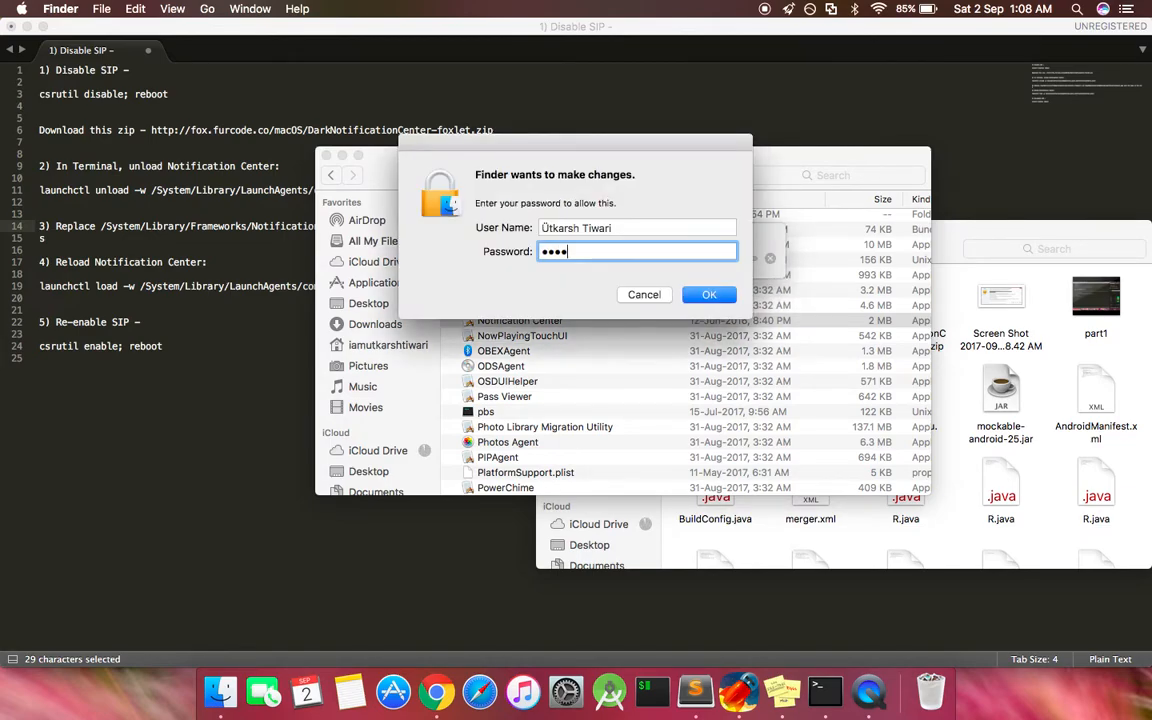
left_click(708, 294)
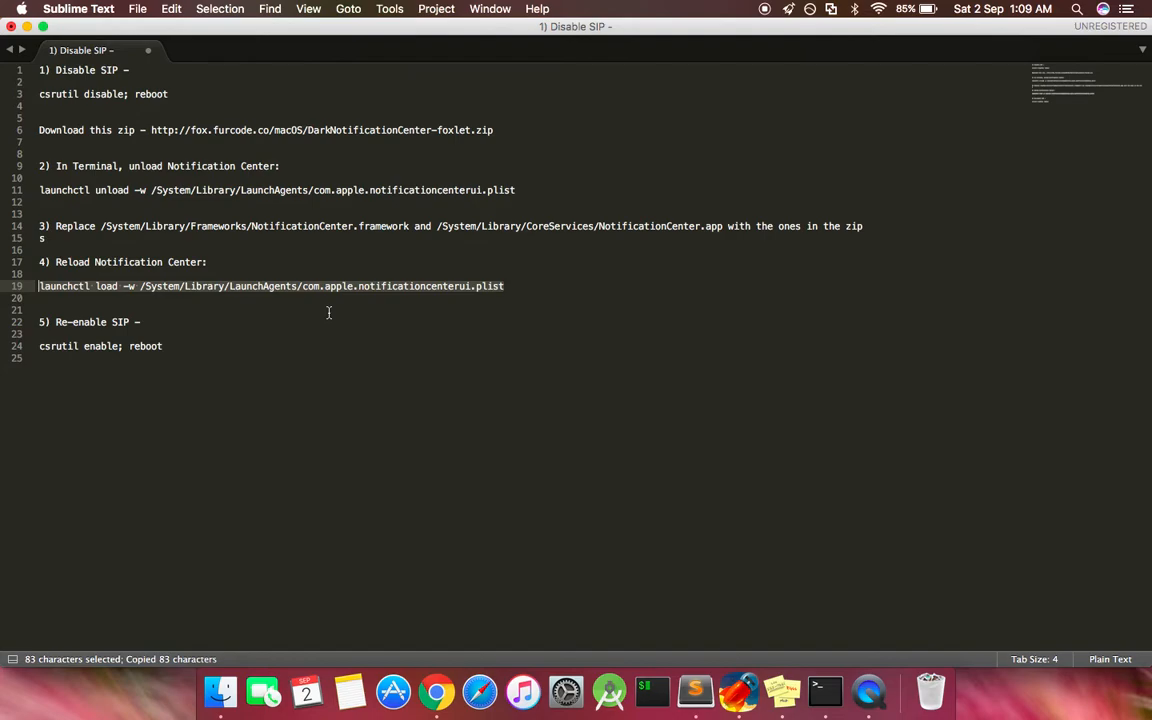
mouse_move(652, 690)
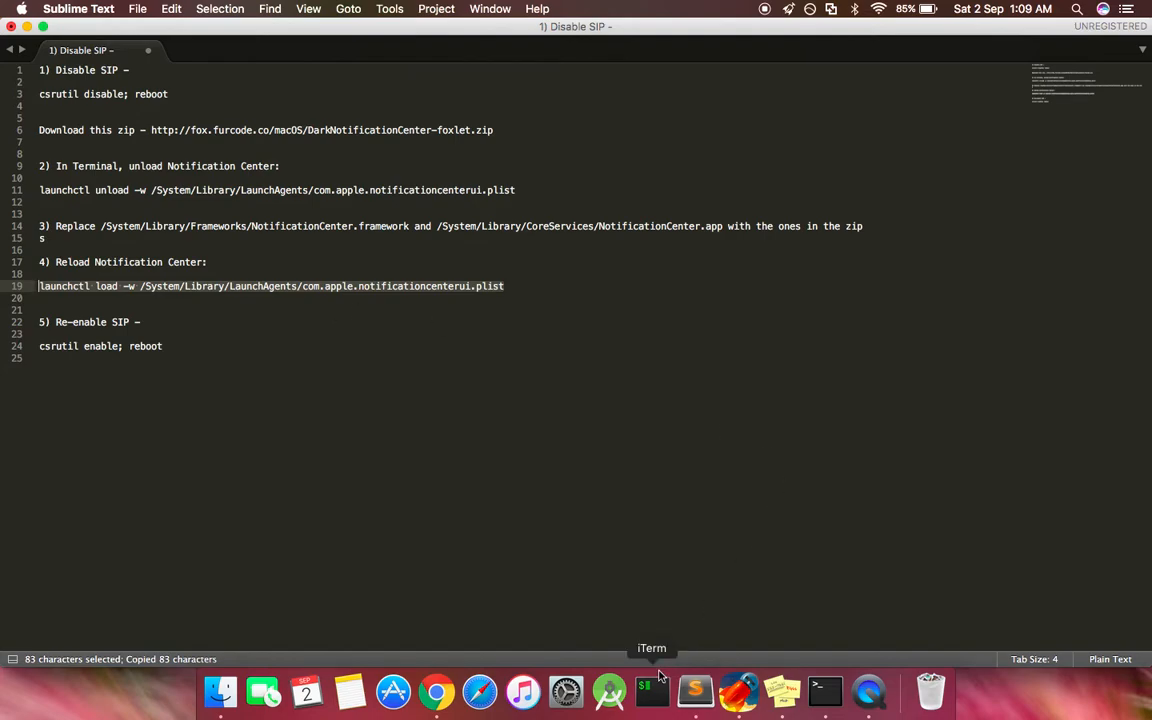
Run the launchctl load command for the Notification Center agent in the terminal.
left_click(652, 692)
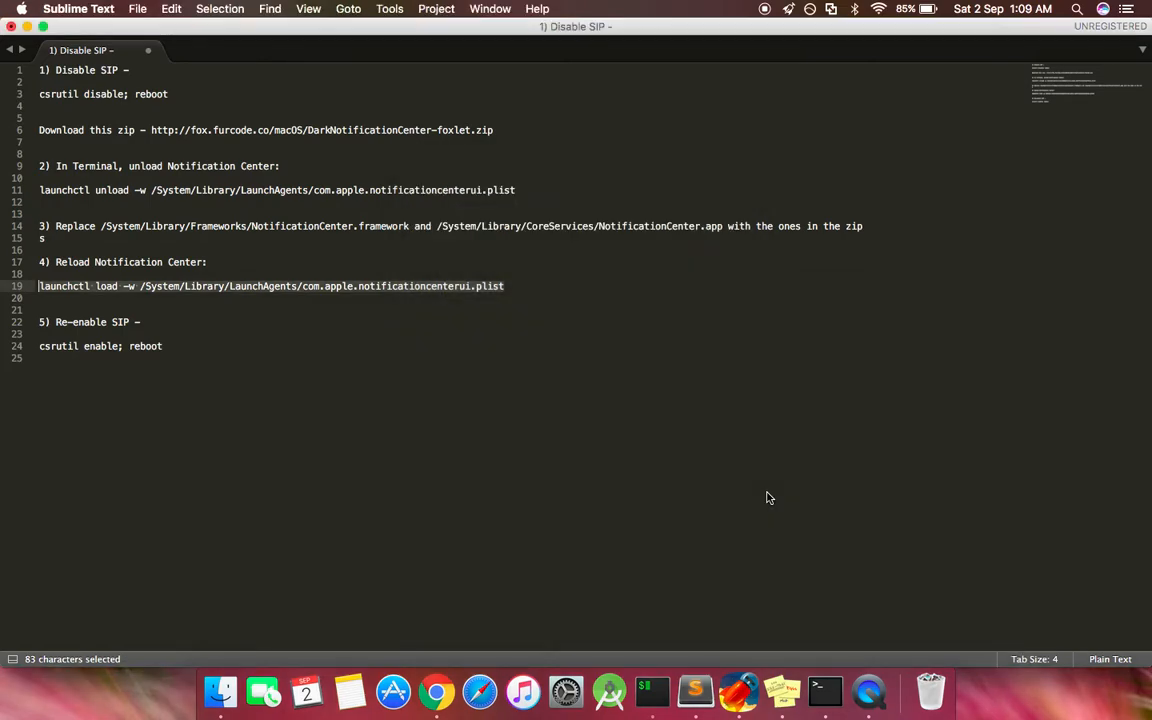
type("textEdit")
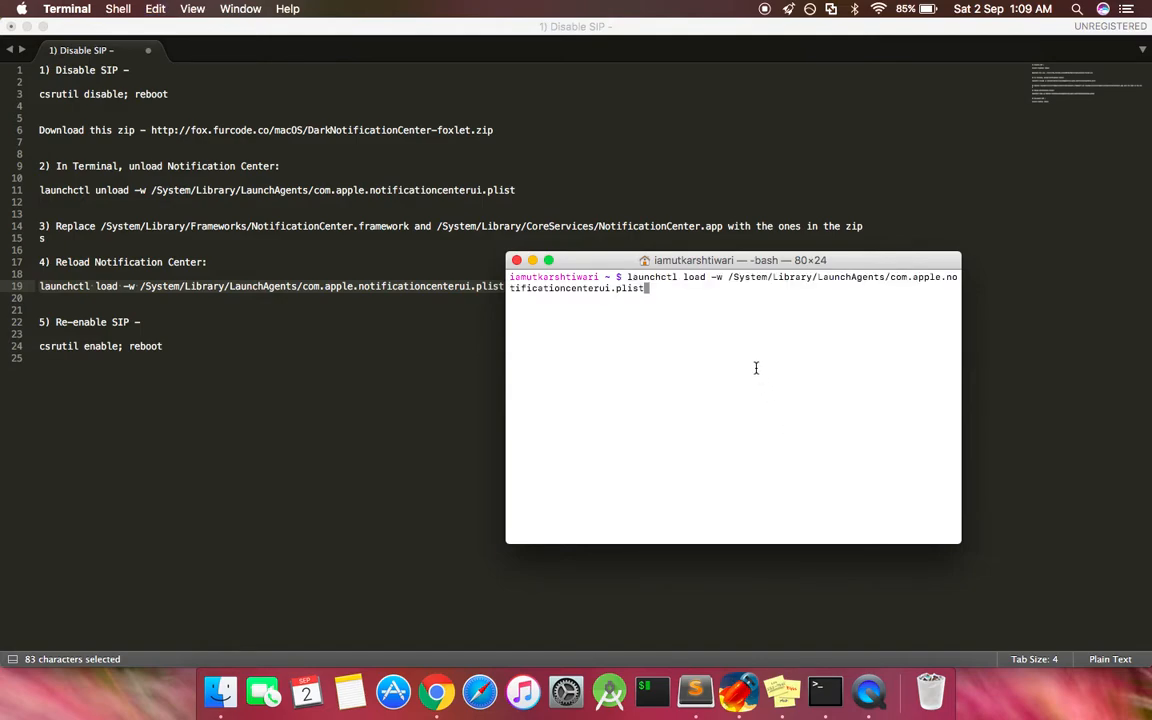
key("Return")
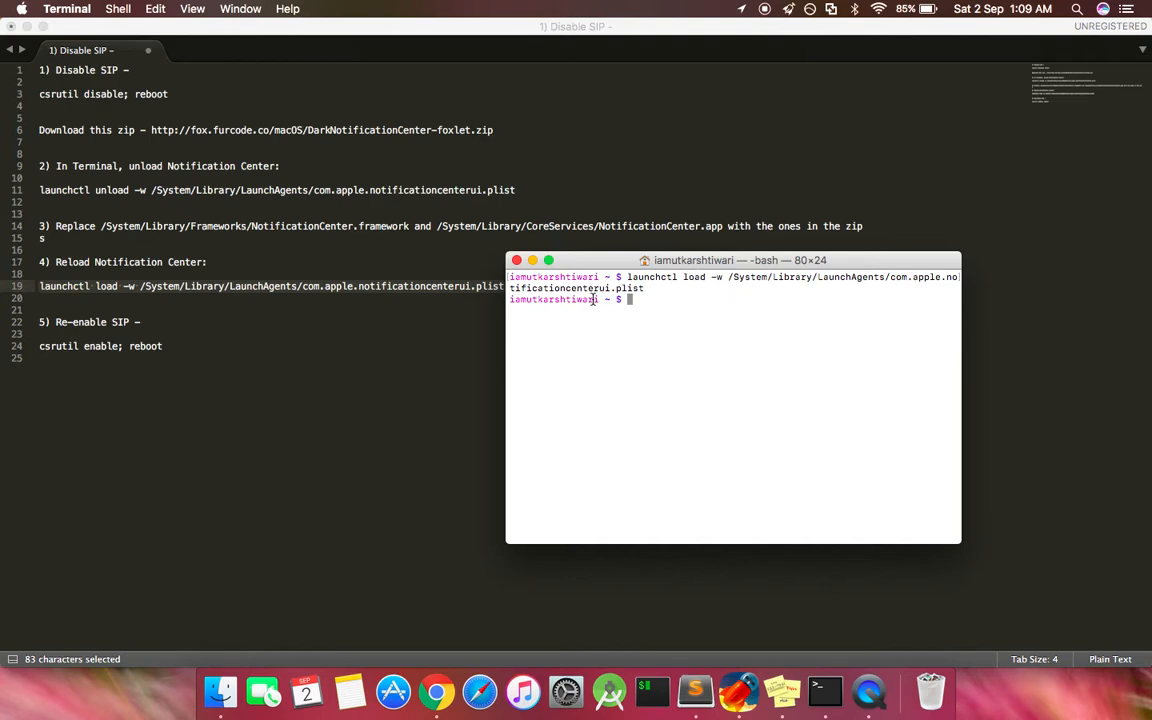
mouse_move(696, 308)
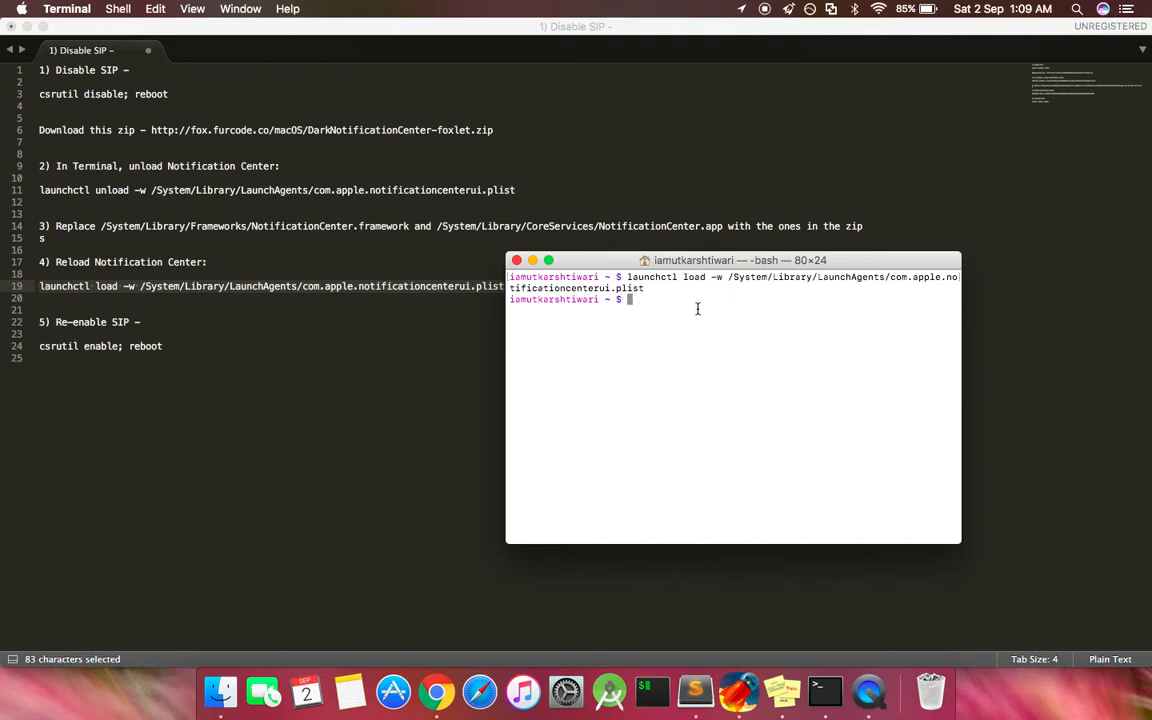
left_click(1124, 8)
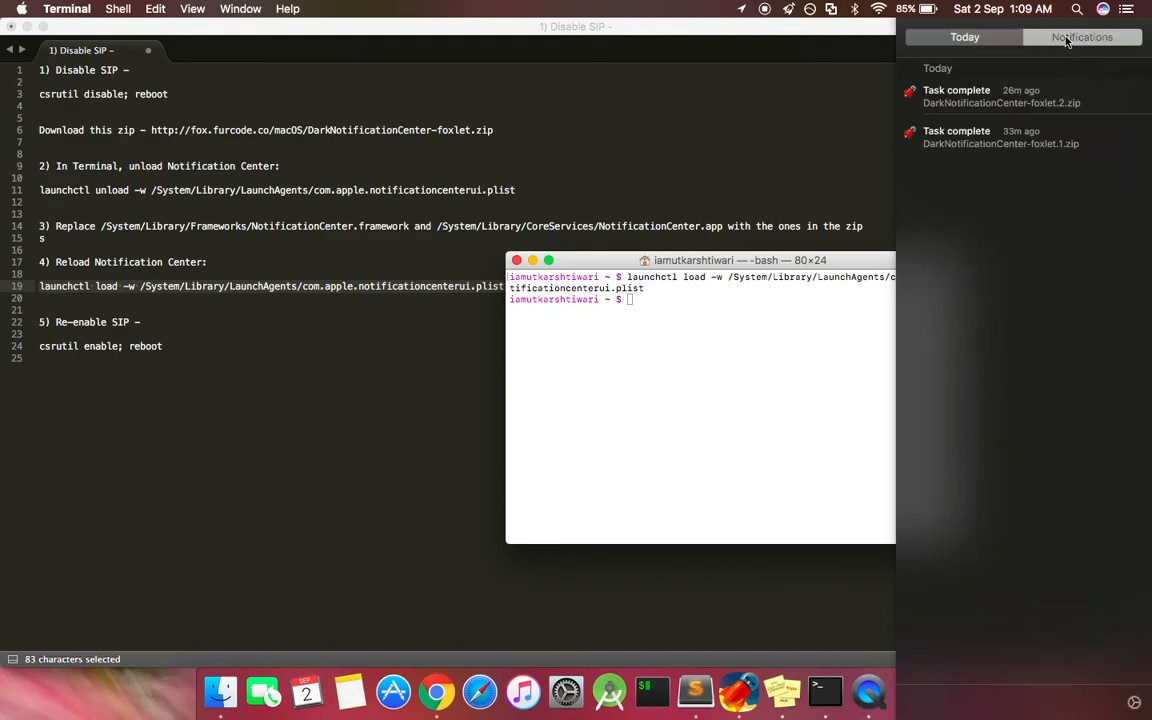
Show the dark Notification Center panel's Notifications list with the two Task complete entries.
left_click(964, 36)
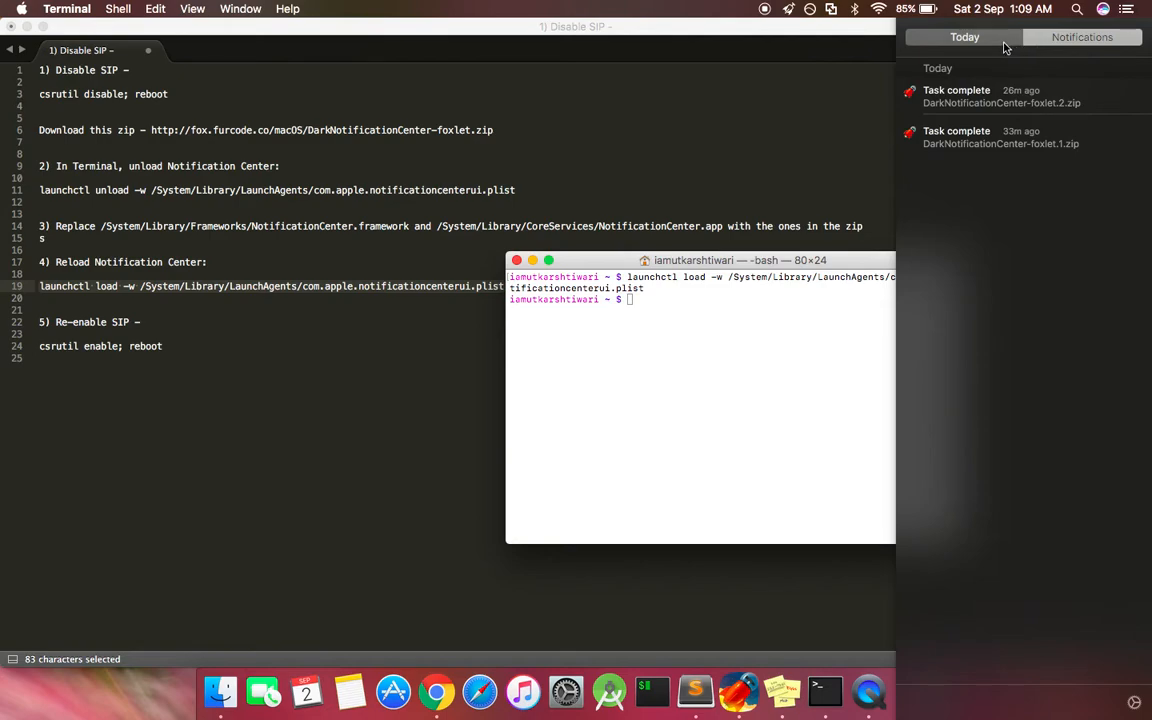
mouse_move(996, 42)
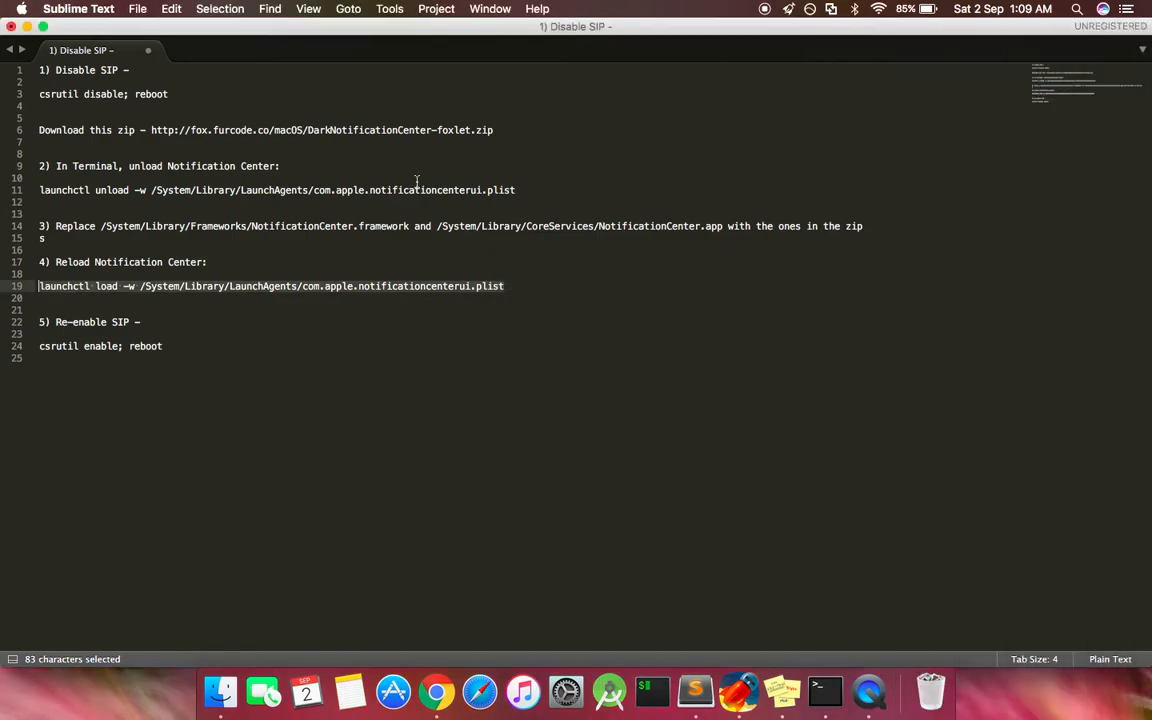
mouse_move(184, 348)
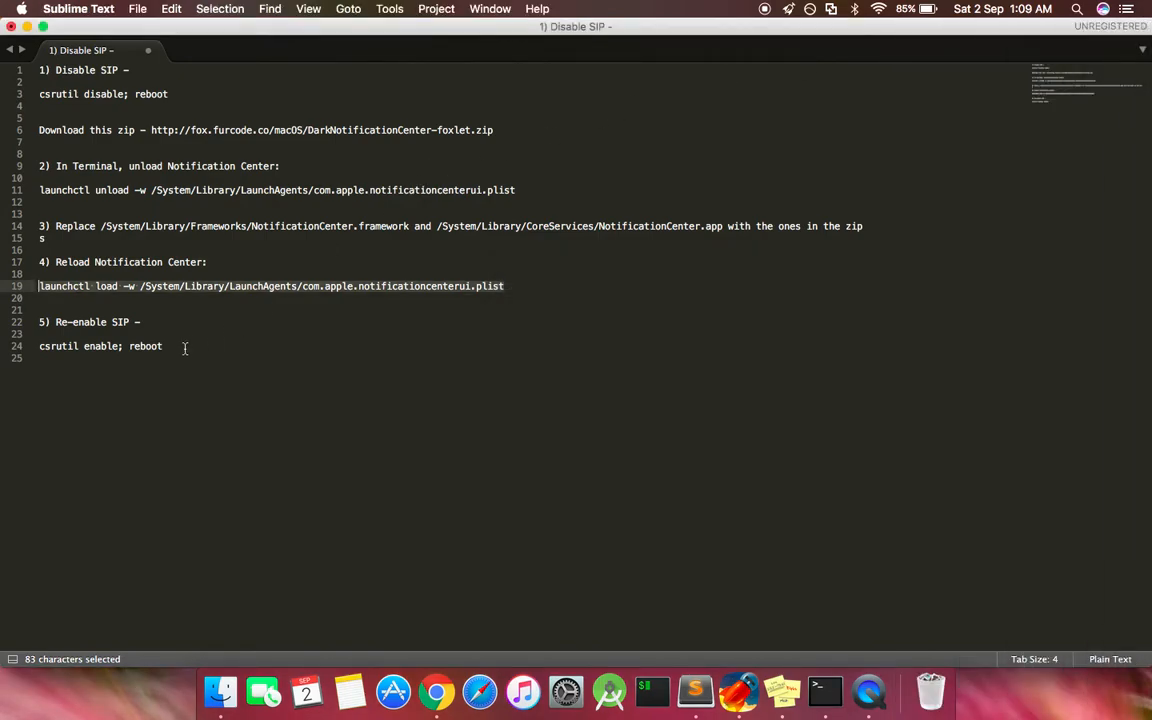
Return to the Sublime Text guide at step 5 and bring up the Apple menu's Restart option.
left_click(104, 346)
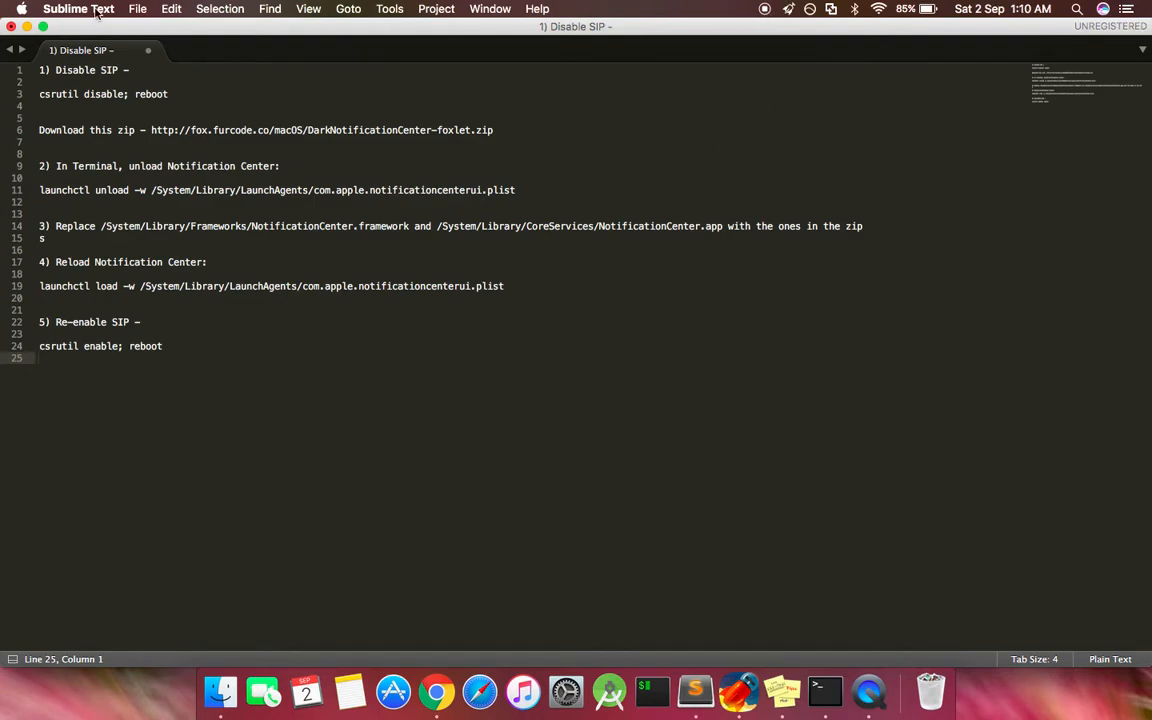
left_click(20, 8)
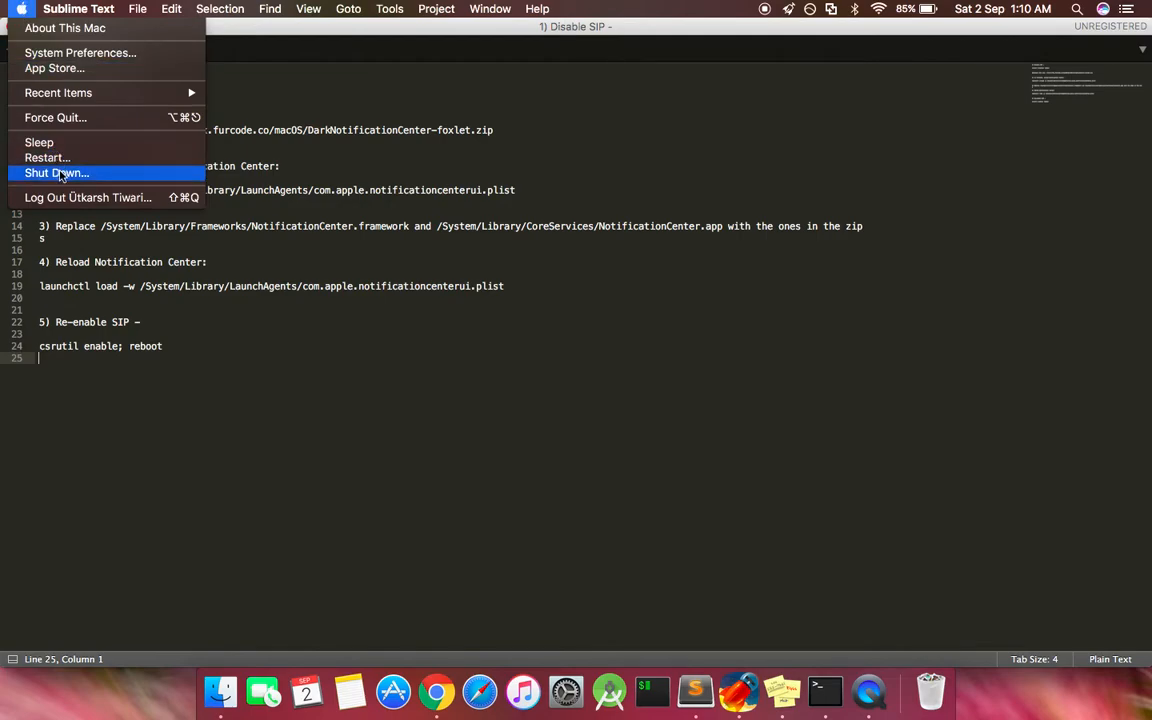